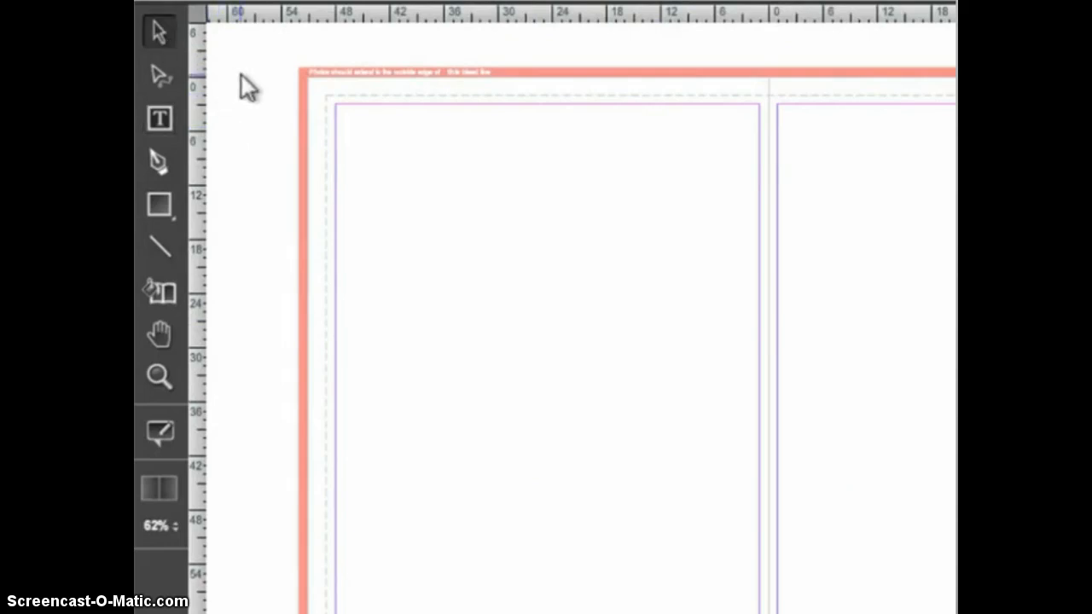
{"action": "mouse_move", "coordinate": [159, 119]}
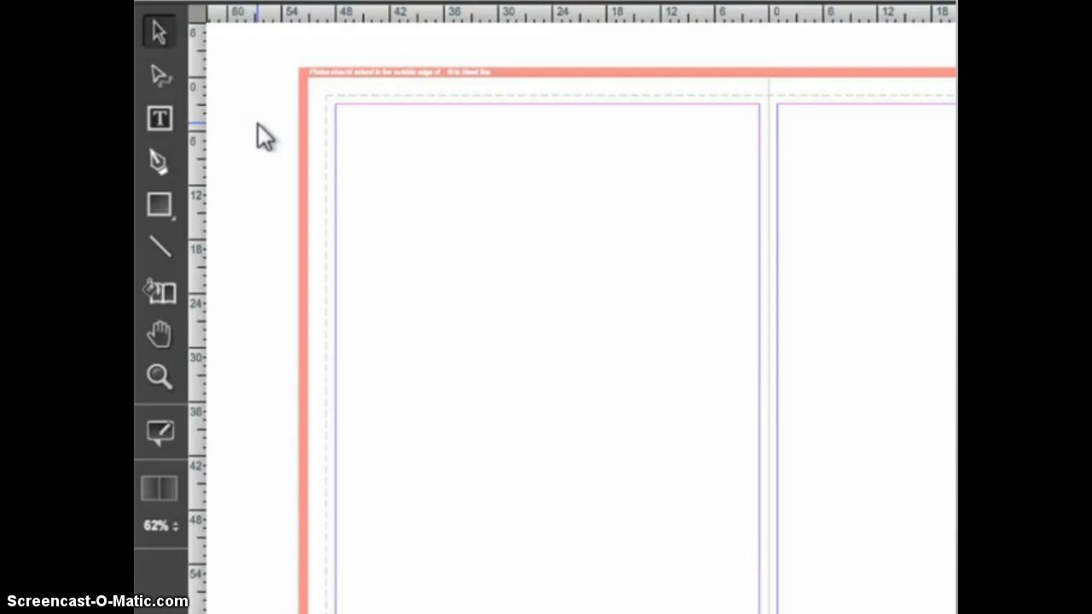
{"action": "mouse_move", "coordinate": [159, 31]}
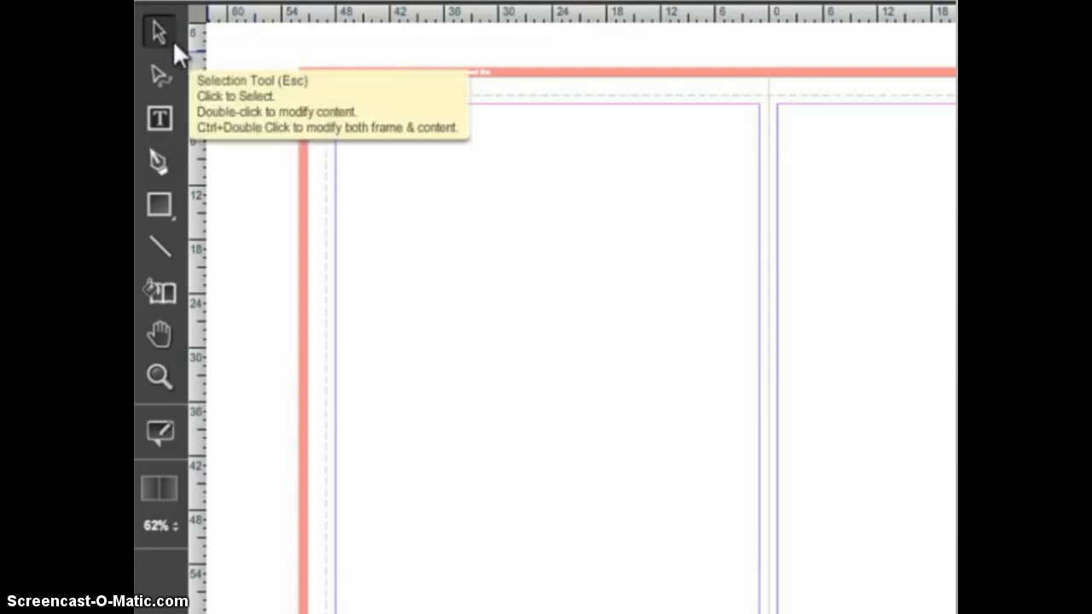
{"action": "mouse_move", "coordinate": [198, 58]}
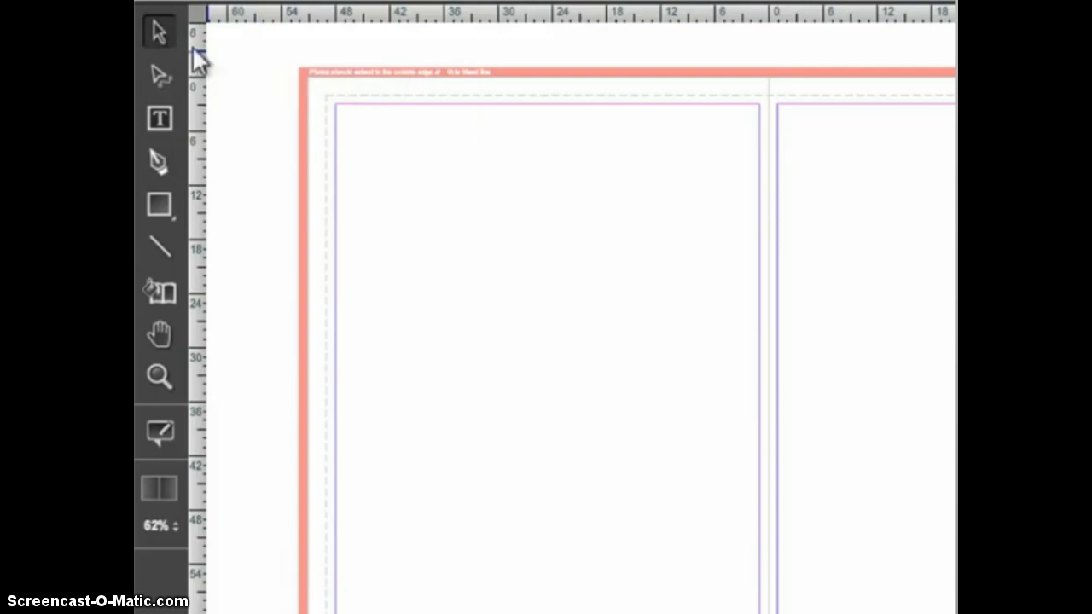
{"action": "mouse_move", "coordinate": [230, 69]}
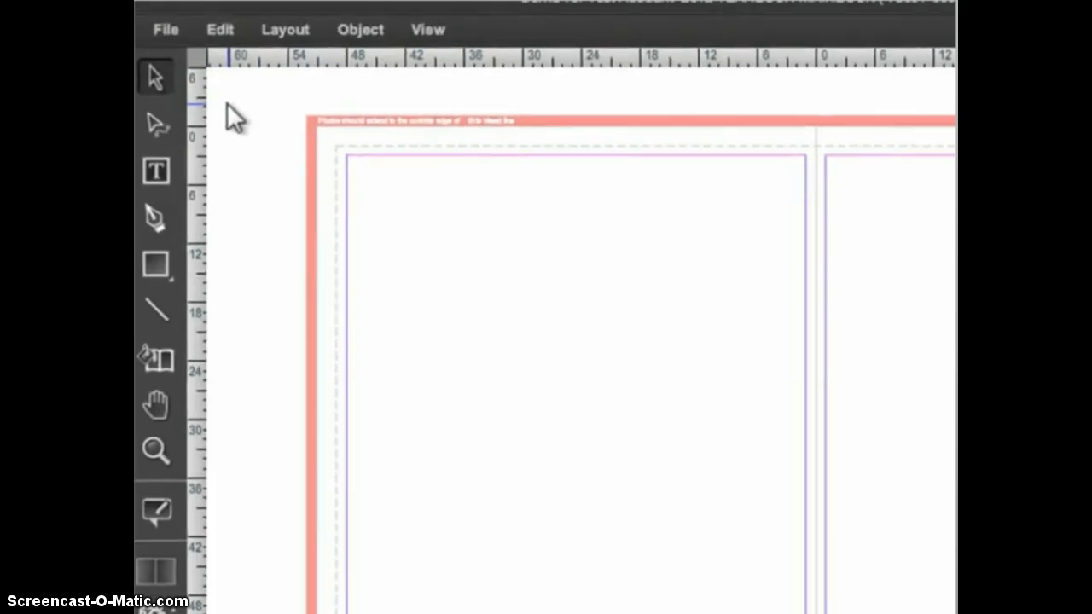
{"action": "mouse_move", "coordinate": [235, 64]}
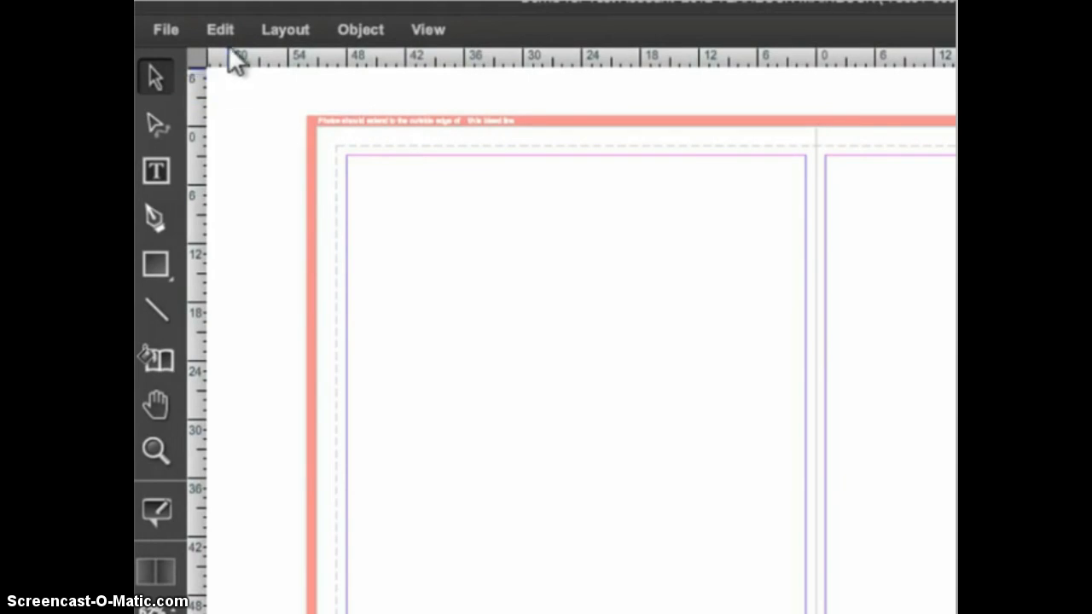
Show the uploaded images library, then switch the sidebar to the page templates library.
{"action": "left_click", "coordinate": [220, 28]}
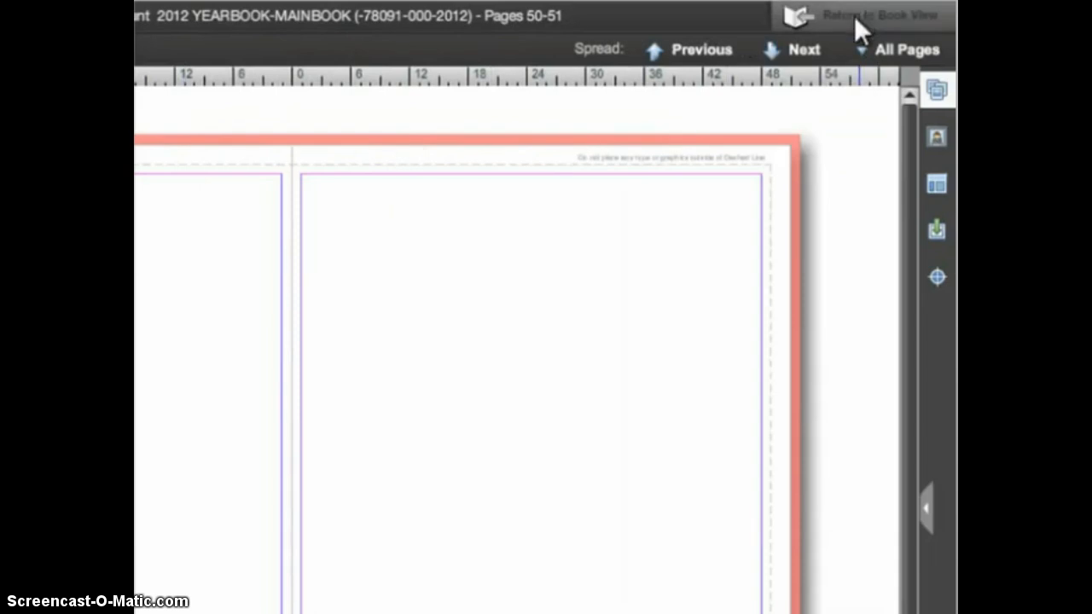
{"action": "mouse_move", "coordinate": [849, 47]}
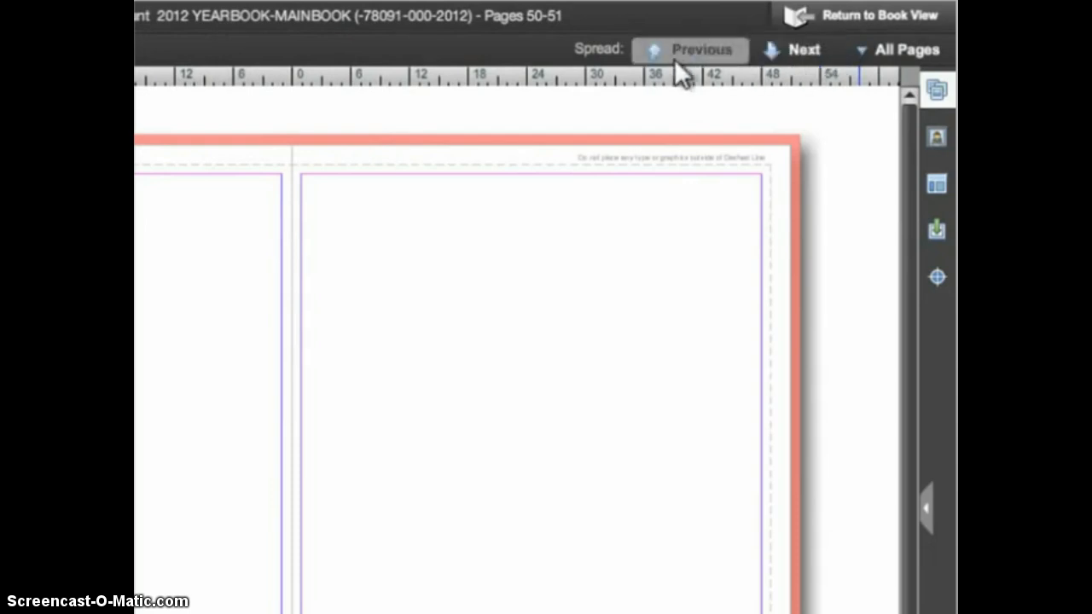
{"action": "mouse_move", "coordinate": [715, 101]}
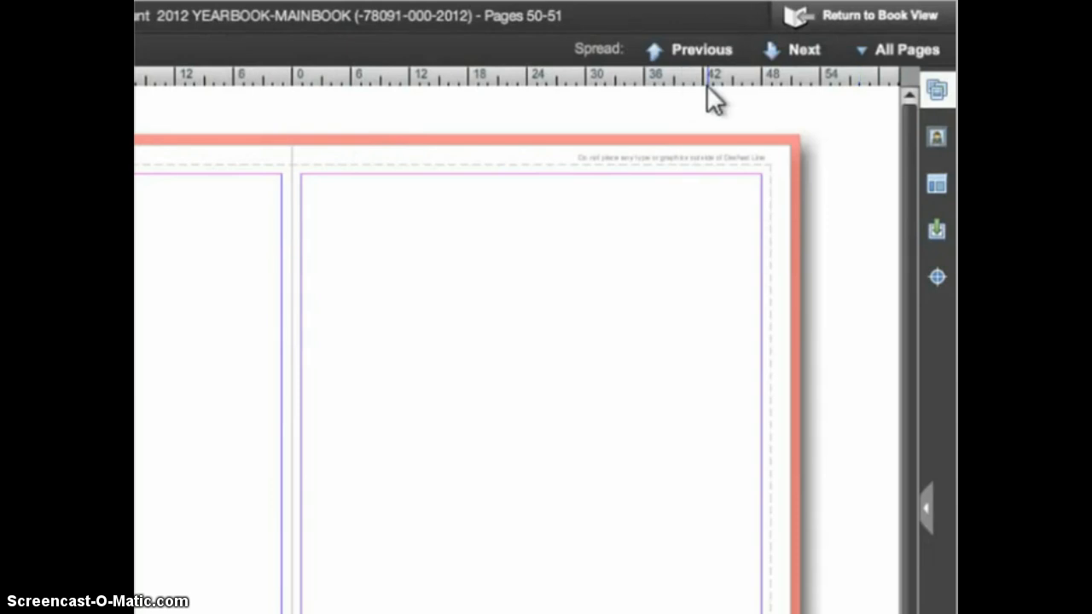
{"action": "mouse_move", "coordinate": [819, 102]}
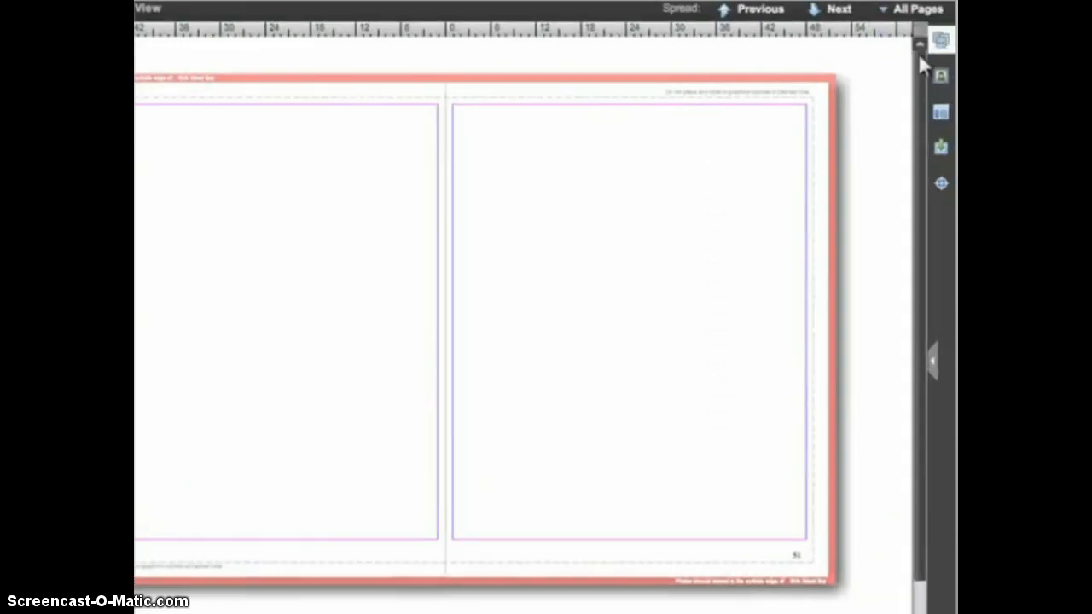
{"action": "mouse_move", "coordinate": [896, 111]}
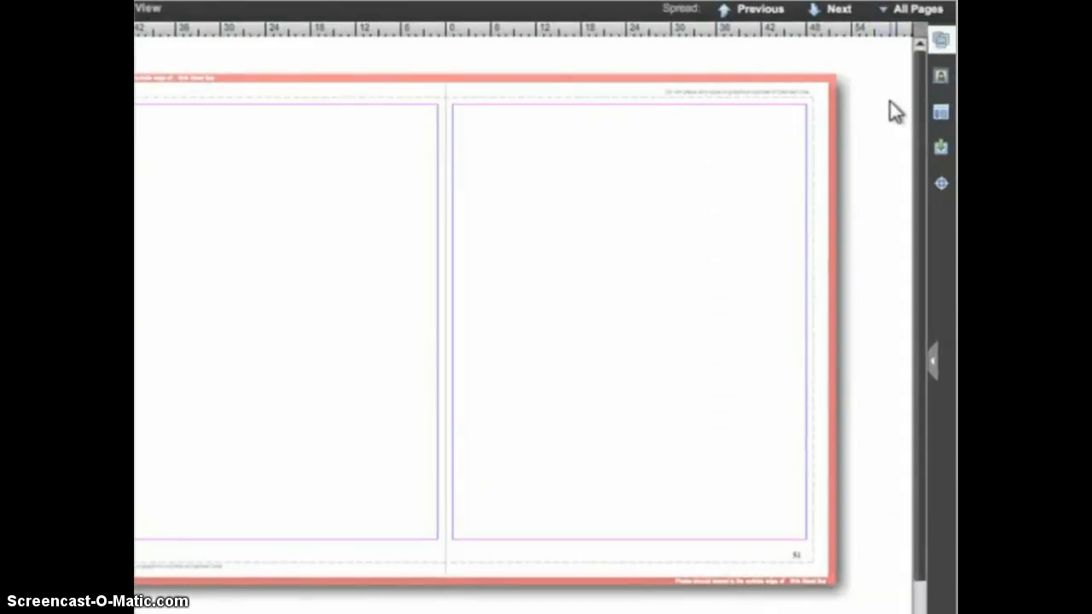
{"action": "mouse_move", "coordinate": [941, 40]}
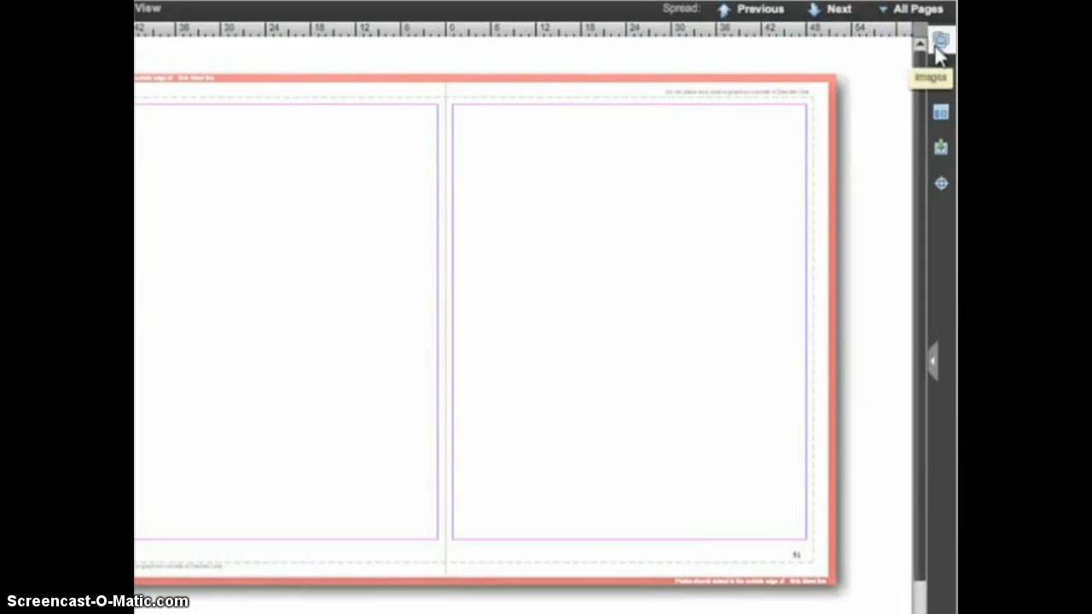
{"action": "left_click", "coordinate": [940, 40]}
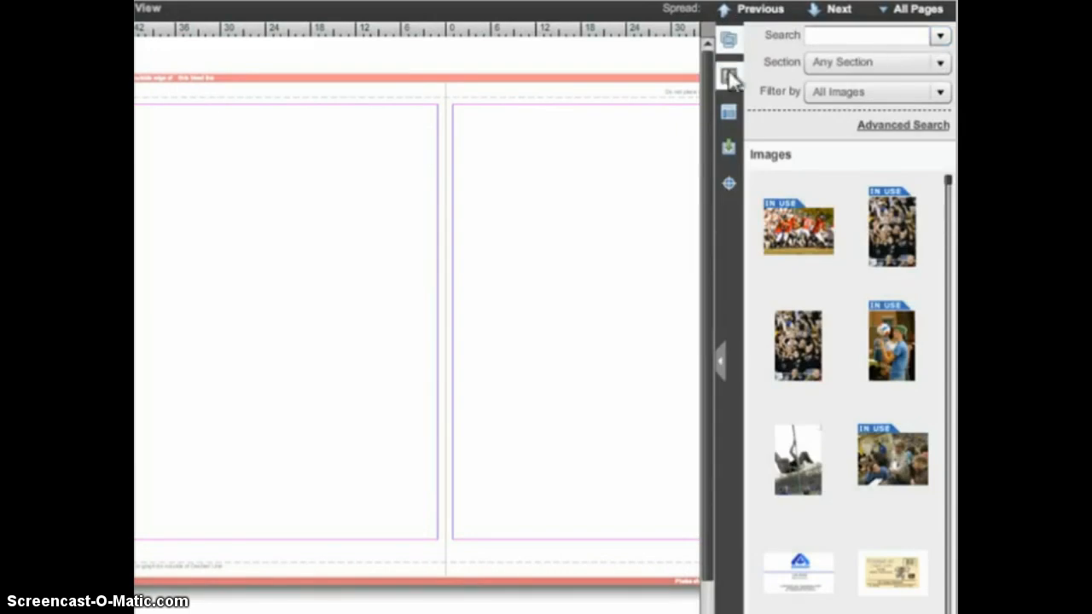
{"action": "left_click", "coordinate": [729, 111]}
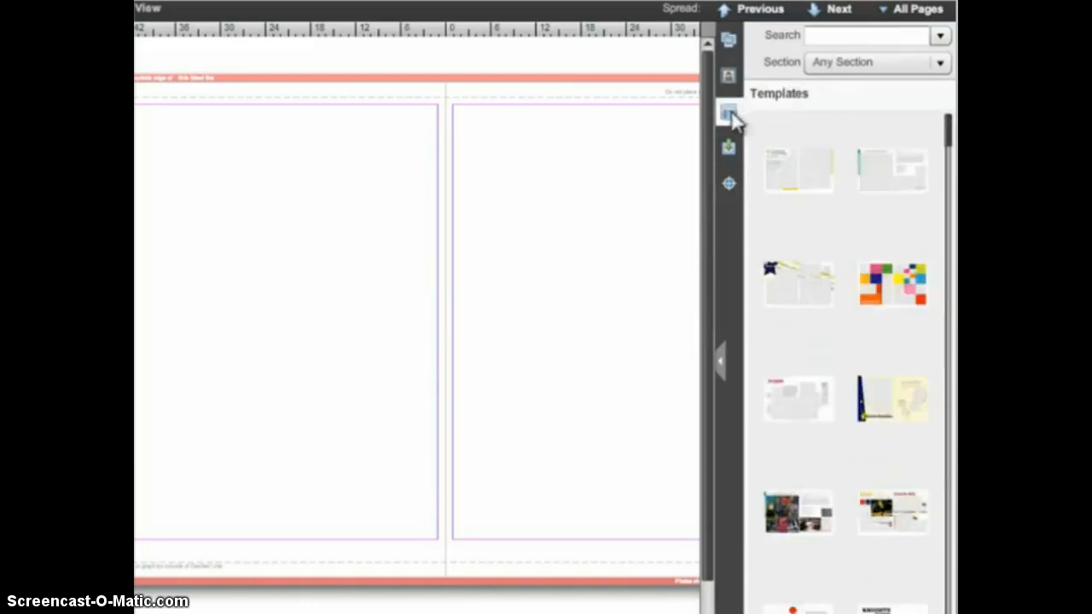
{"action": "left_click", "coordinate": [728, 112]}
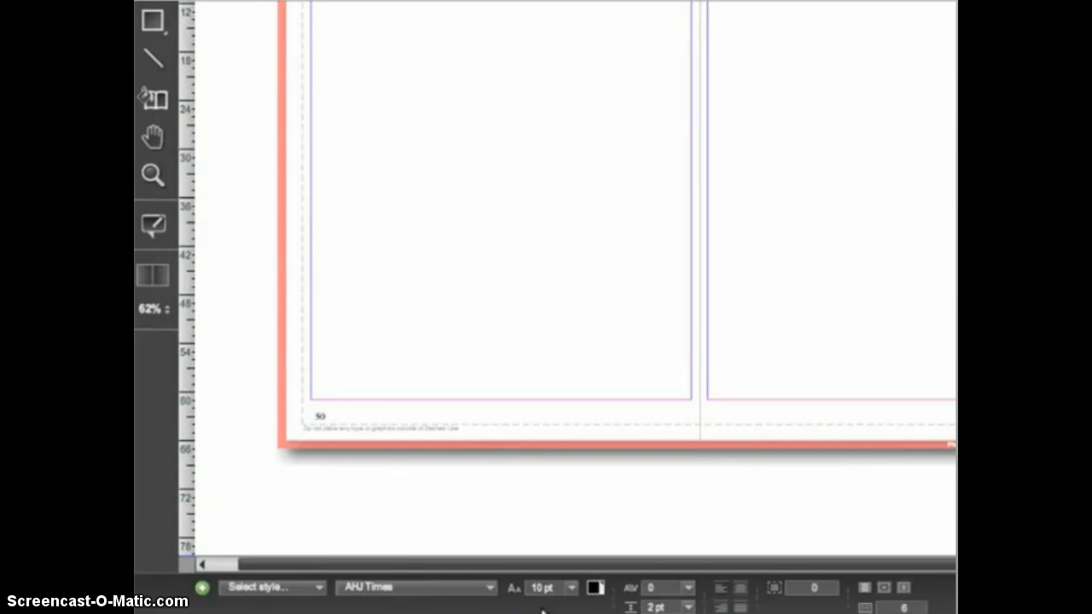
{"action": "mouse_move", "coordinate": [576, 610]}
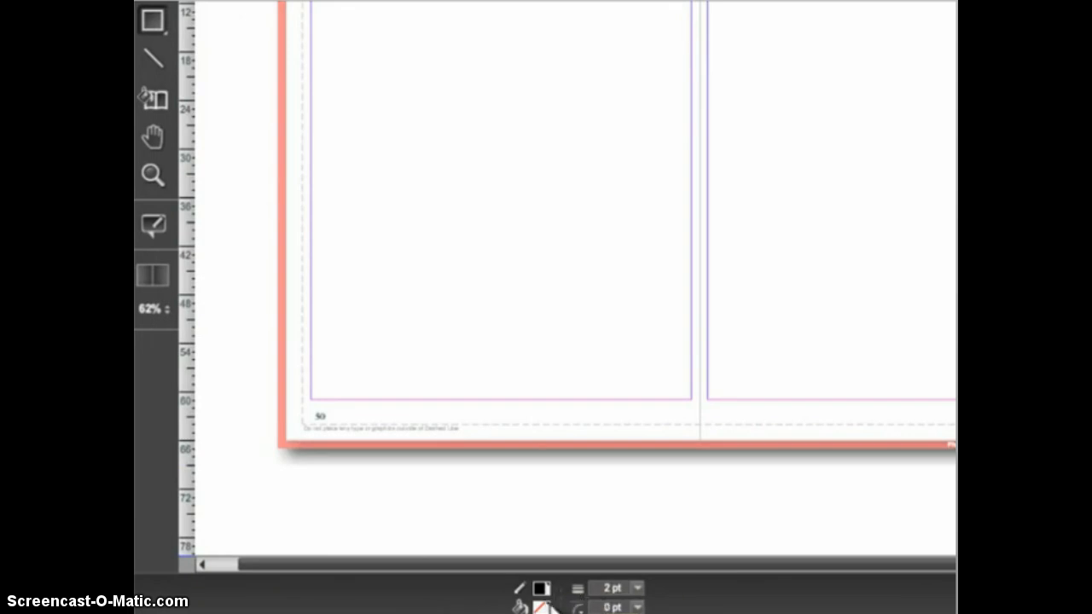
{"action": "mouse_move", "coordinate": [564, 593]}
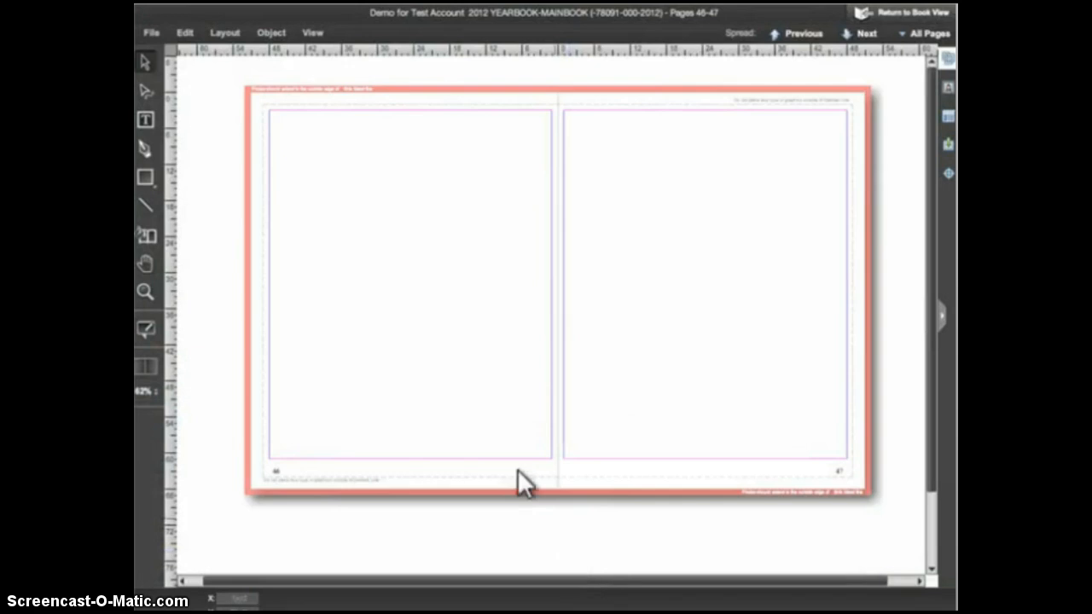
{"action": "mouse_move", "coordinate": [715, 282]}
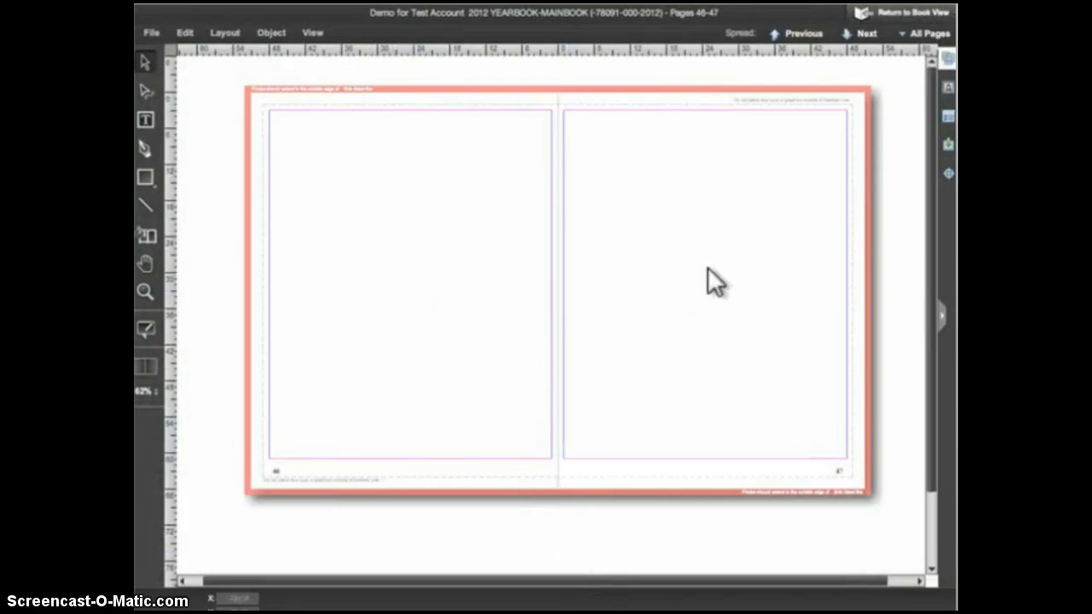
{"action": "mouse_move", "coordinate": [651, 271]}
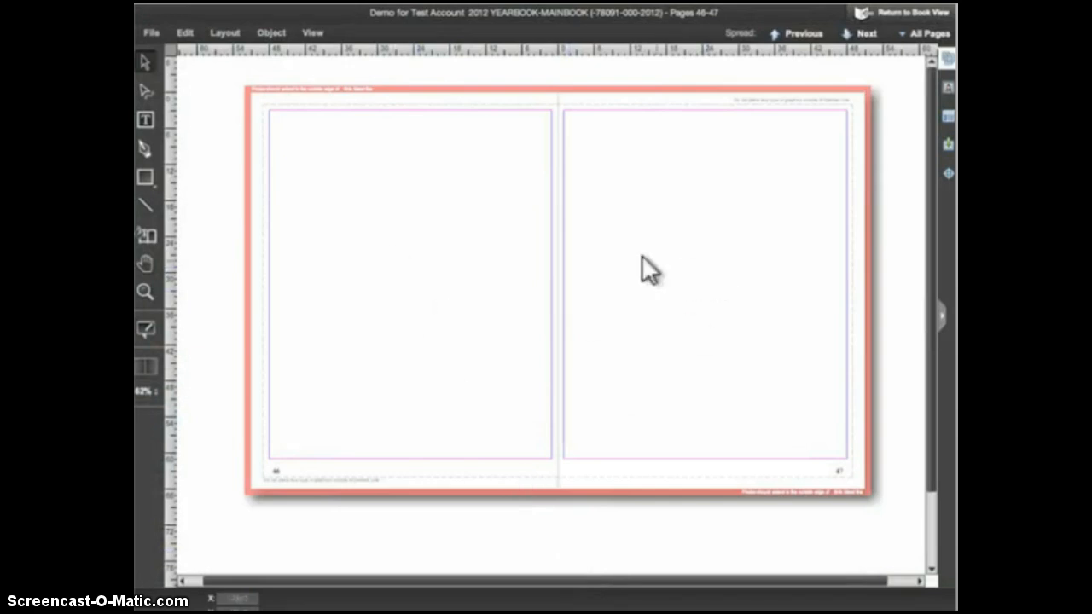
{"action": "mouse_move", "coordinate": [565, 281]}
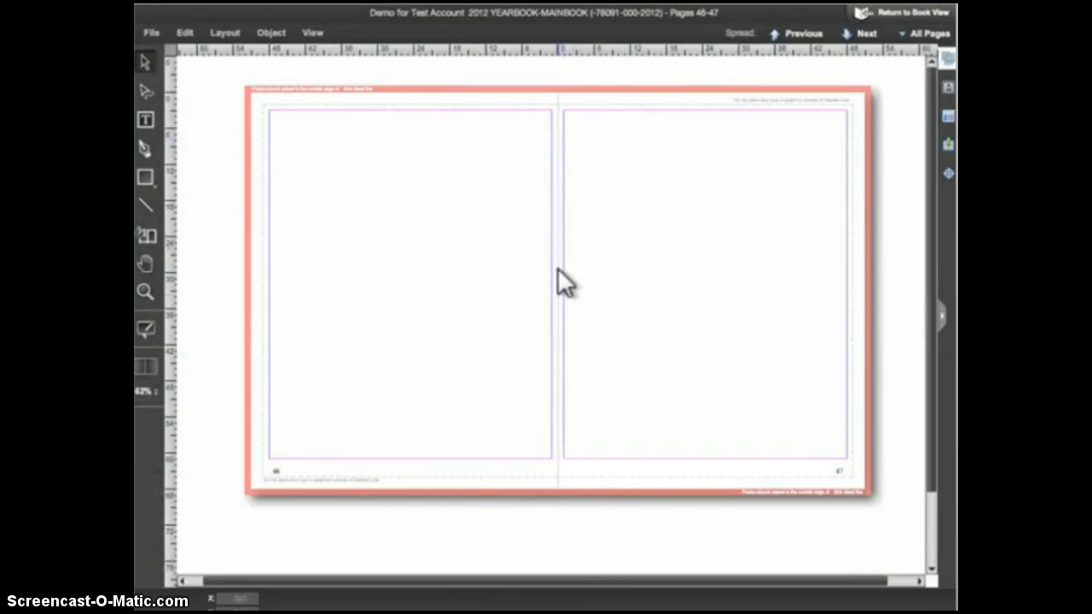
{"action": "mouse_move", "coordinate": [566, 369]}
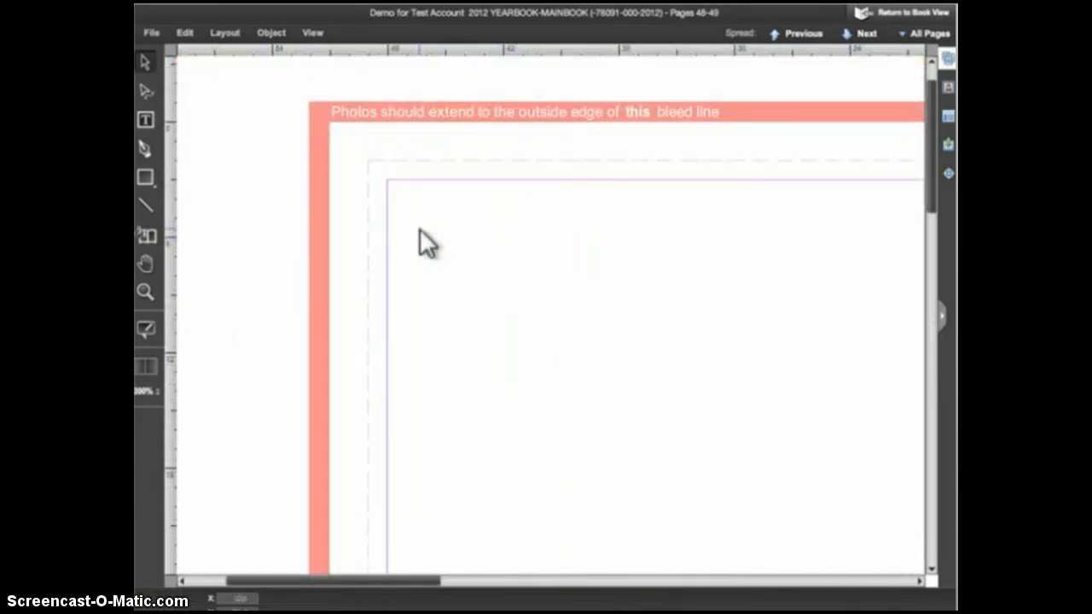
{"action": "mouse_move", "coordinate": [442, 192]}
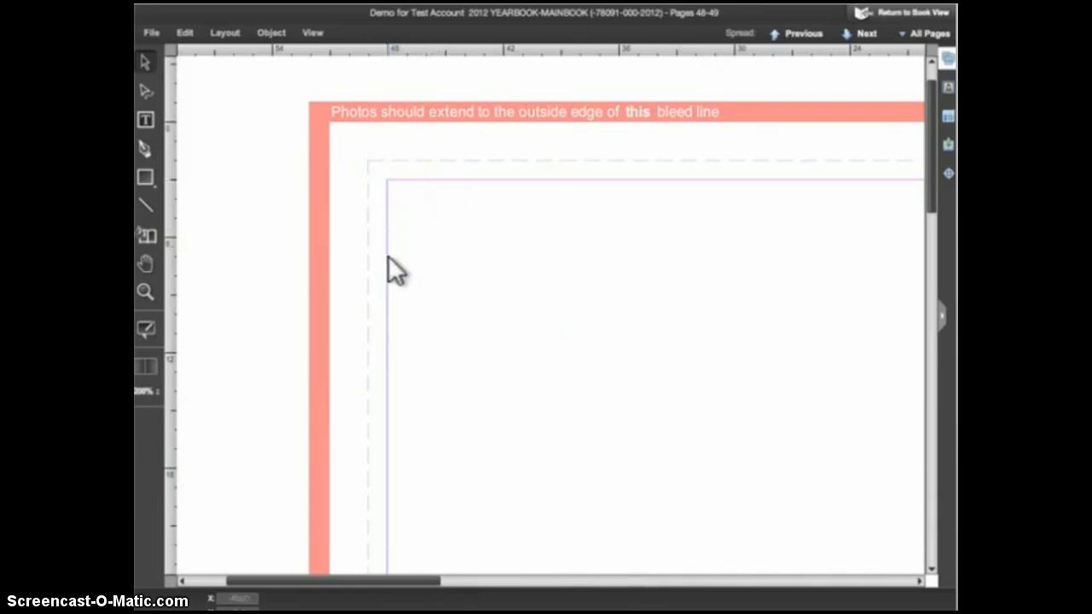
{"action": "mouse_move", "coordinate": [394, 317]}
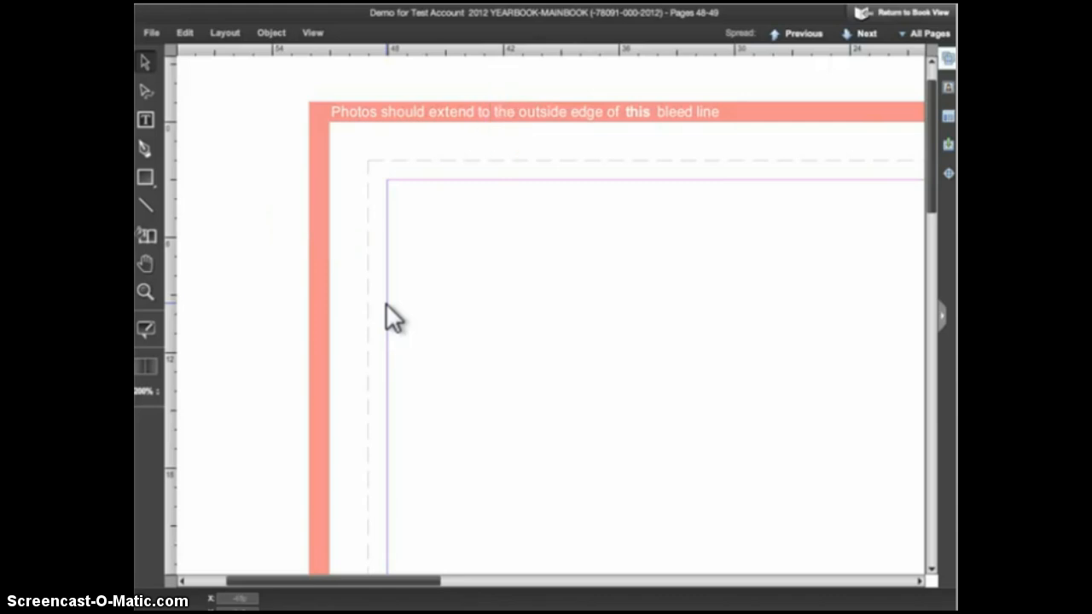
Drag the football photo toward the bleed line and dismiss the bleed warning.
{"action": "left_click", "coordinate": [867, 33]}
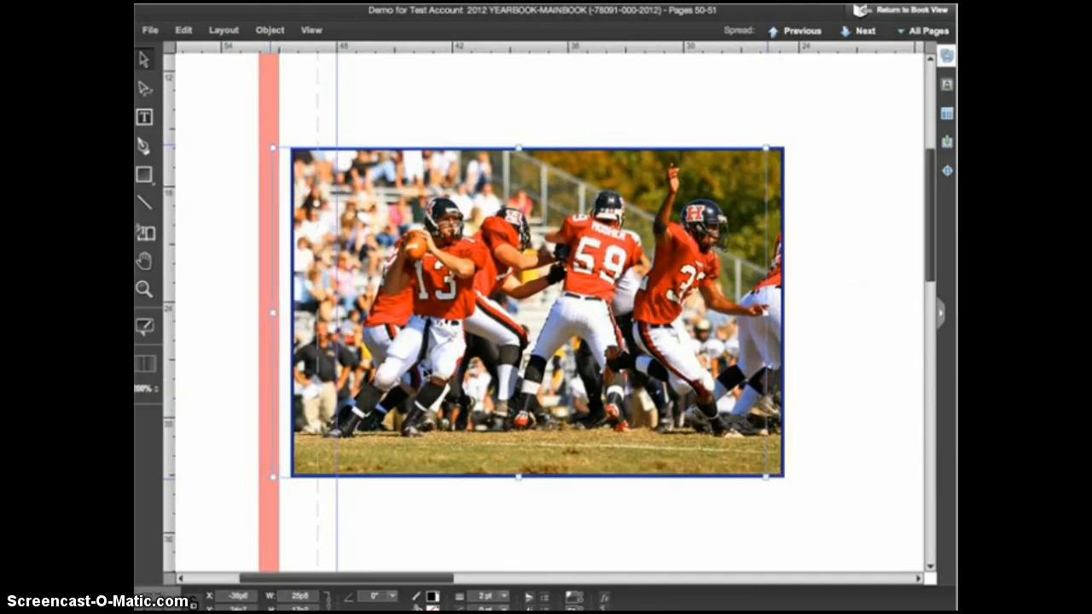
{"action": "left_click_drag", "start_coordinate": [521, 314], "coordinate": [528, 307]}
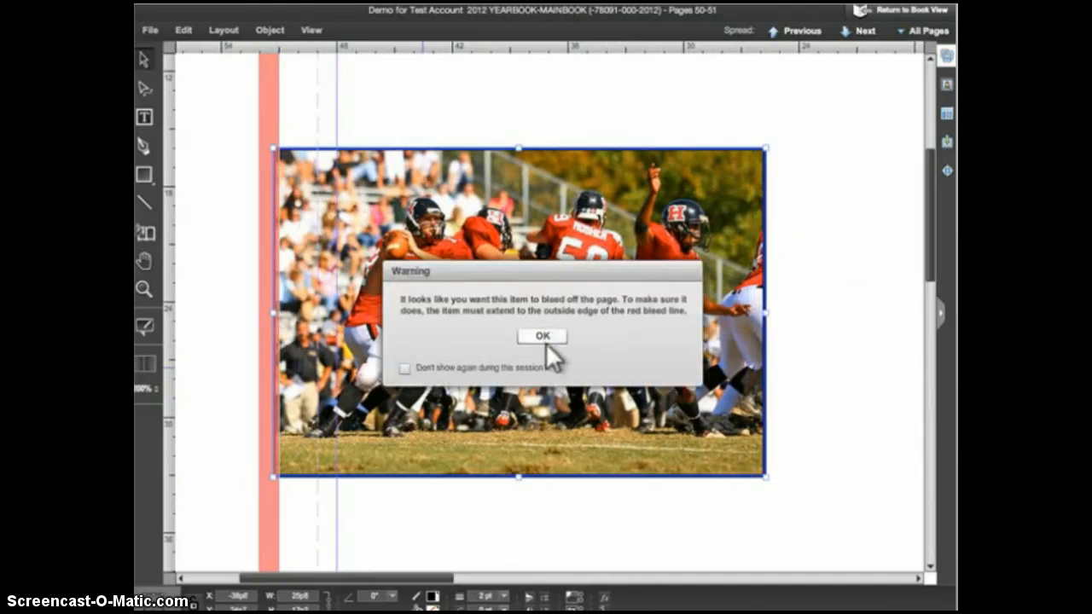
{"action": "left_click", "coordinate": [542, 335]}
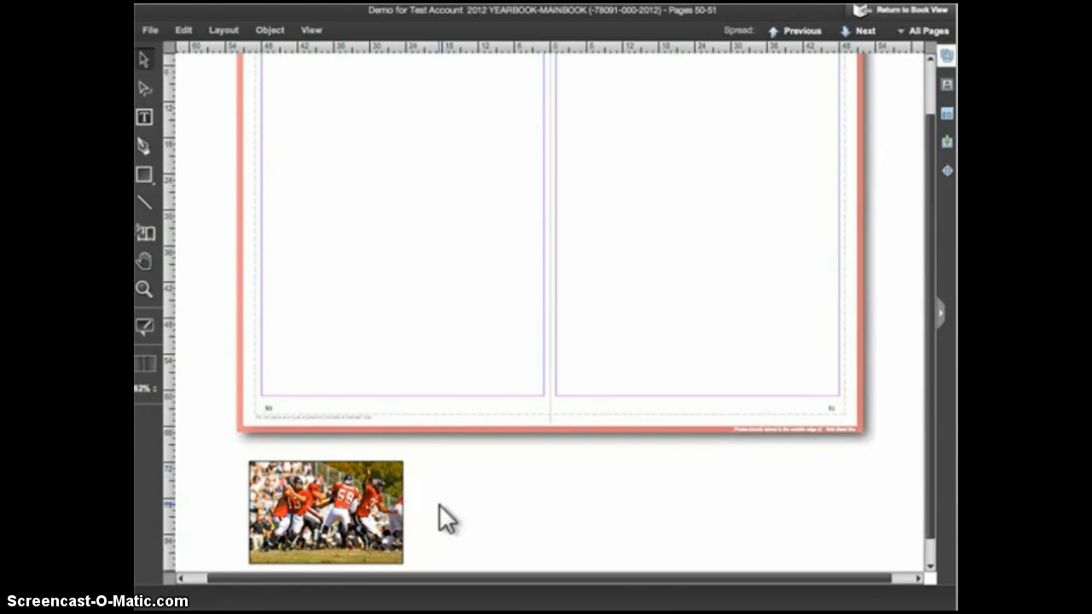
{"action": "mouse_move", "coordinate": [196, 320]}
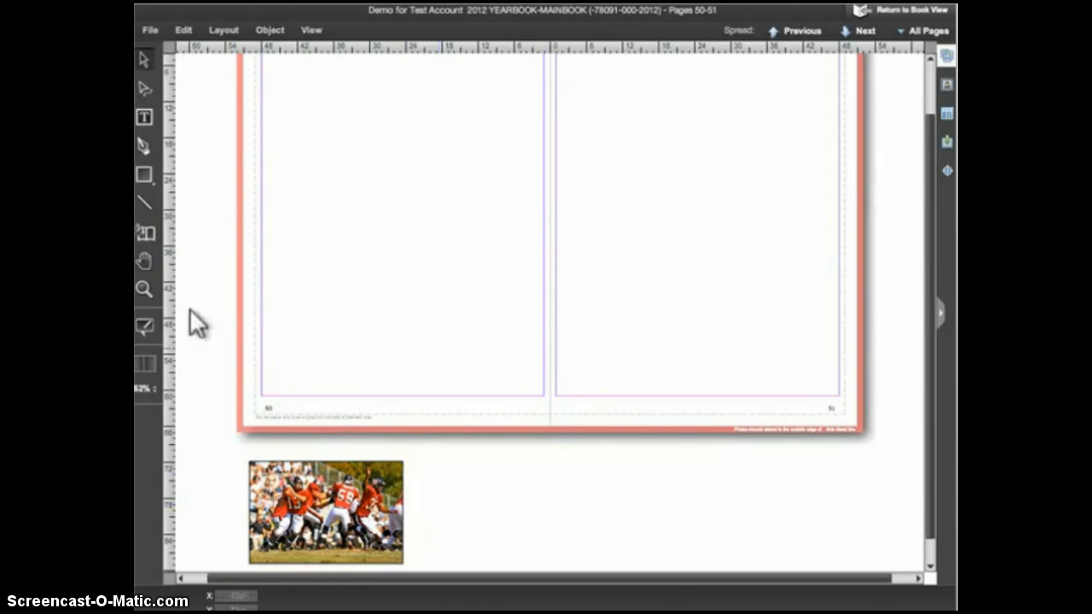
Marquee-zoom onto page 50's bottom-left corner with the page number and dashed-line warning.
{"action": "left_click_drag", "start_coordinate": [199, 310], "coordinate": [408, 439]}
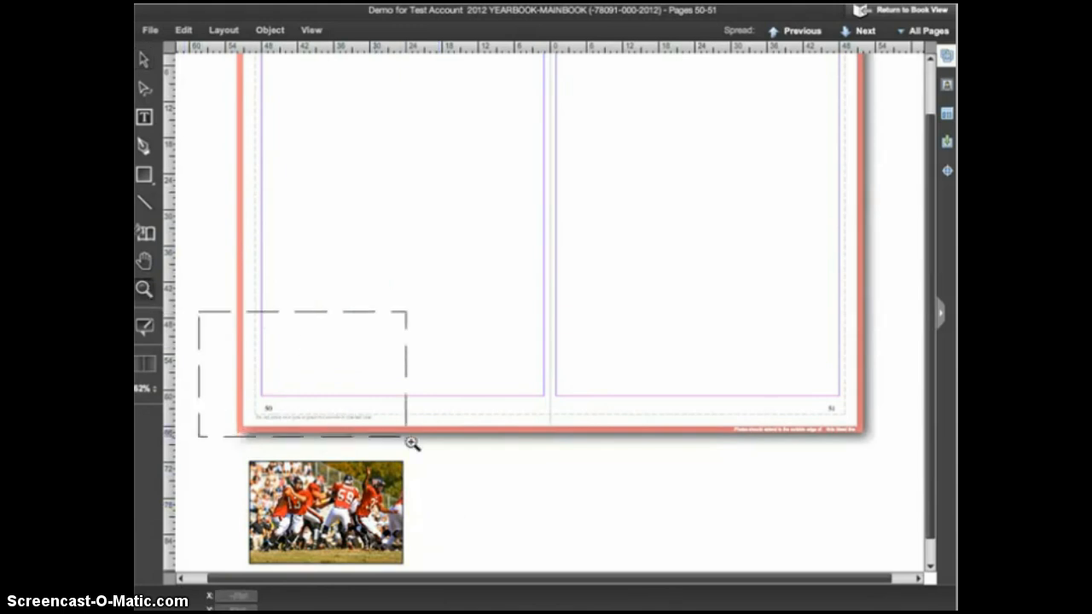
{"action": "left_click", "coordinate": [414, 444]}
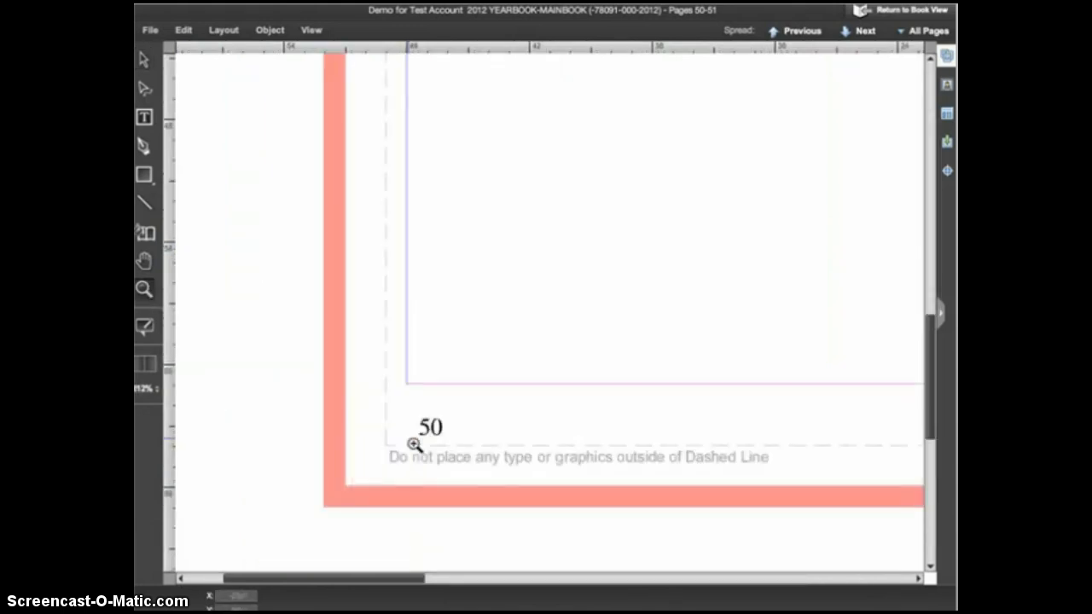
{"action": "left_click", "coordinate": [431, 427]}
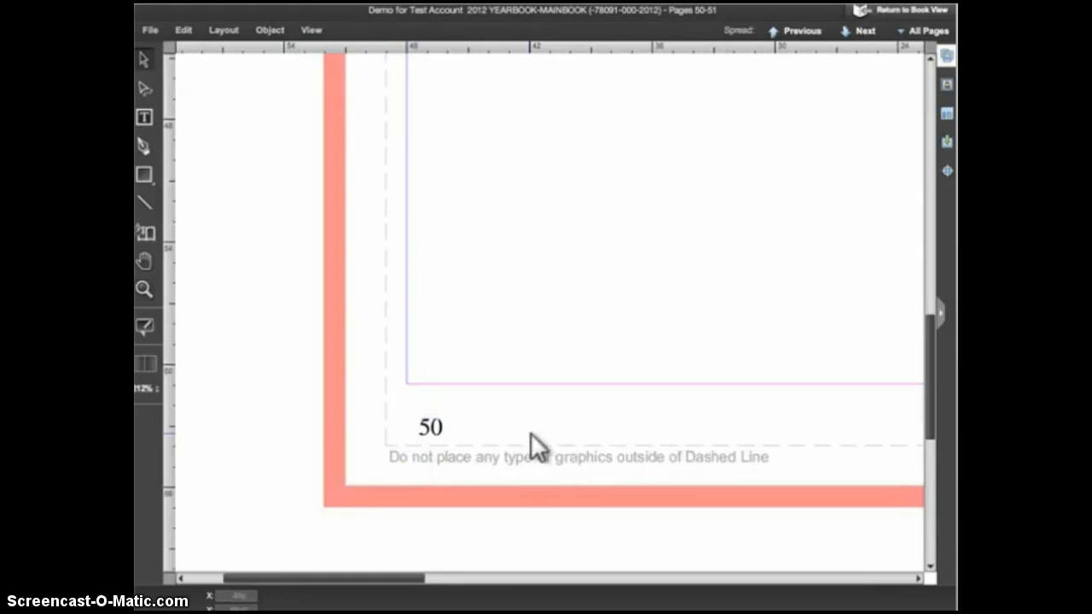
{"action": "mouse_move", "coordinate": [502, 450]}
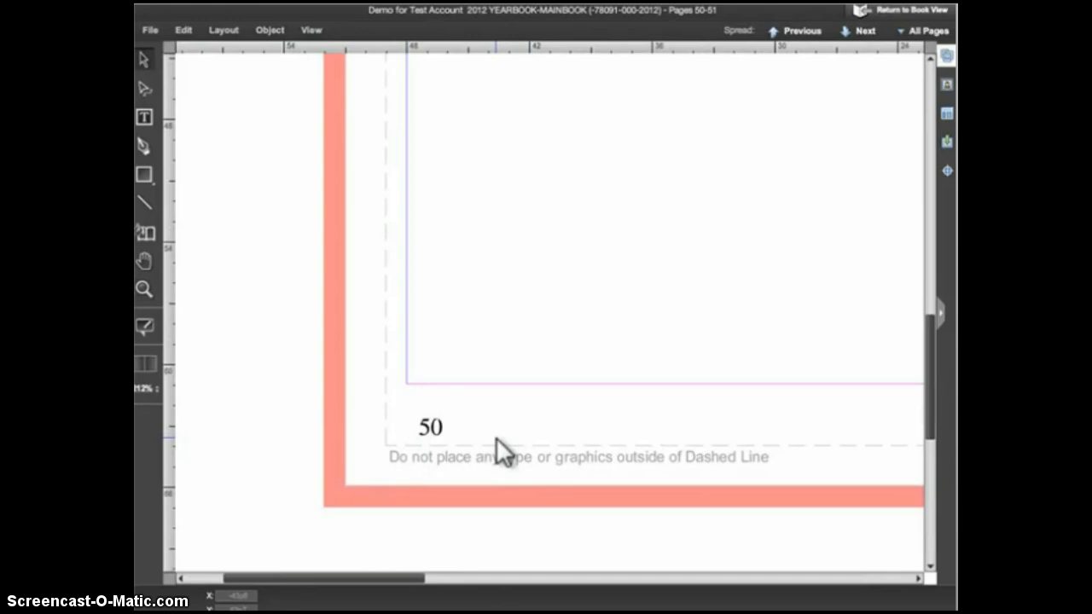
{"action": "left_click", "coordinate": [431, 427]}
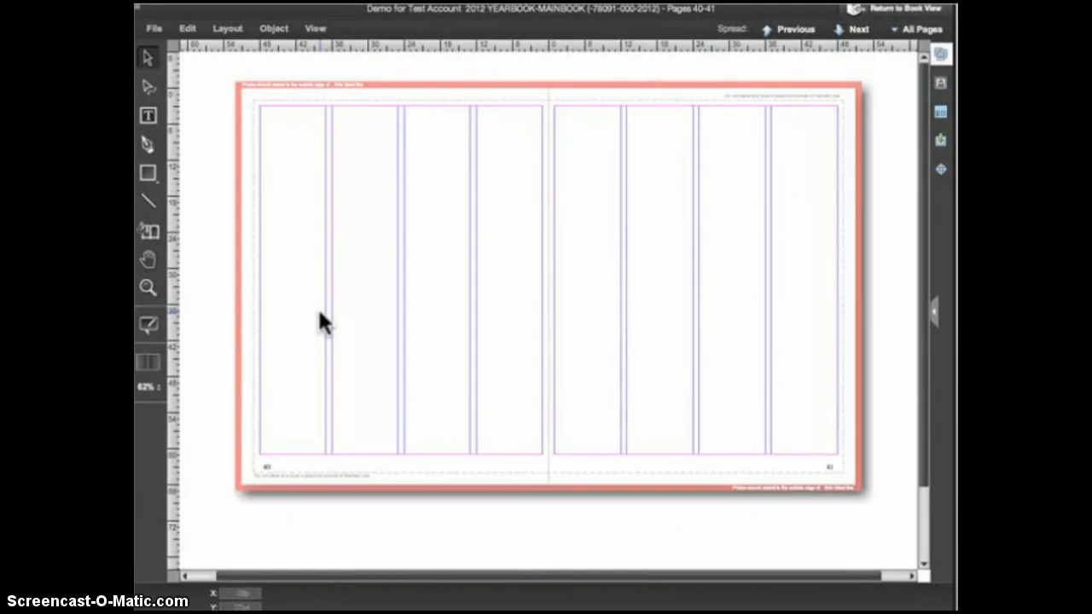
{"action": "mouse_move", "coordinate": [311, 254]}
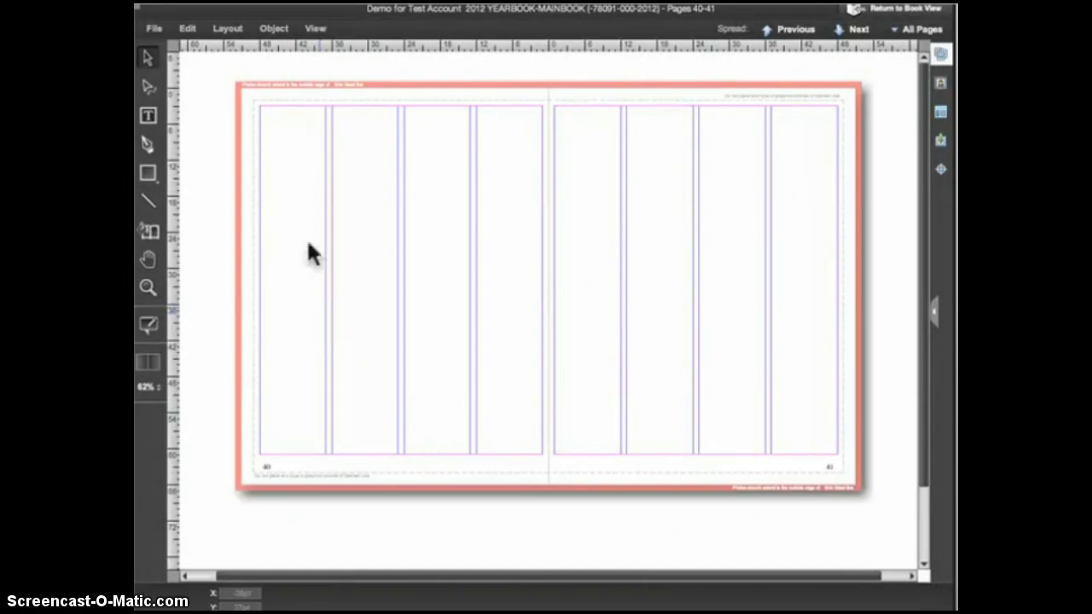
Set Page Columns to 8 via Layout so each page of the 40–41 spread has eight columns.
{"action": "left_click", "coordinate": [227, 28]}
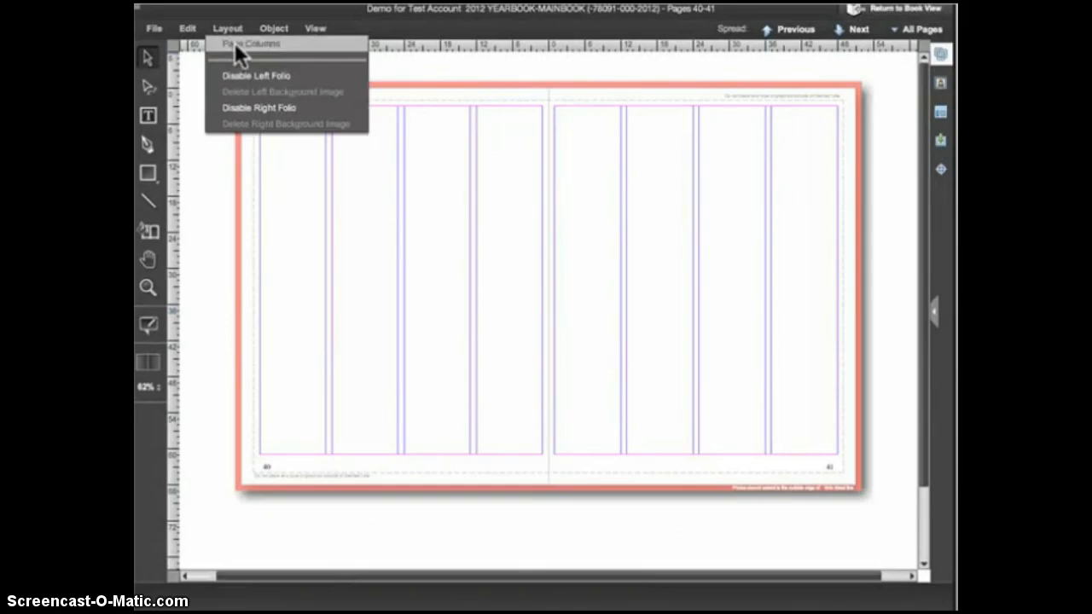
{"action": "left_click", "coordinate": [249, 44]}
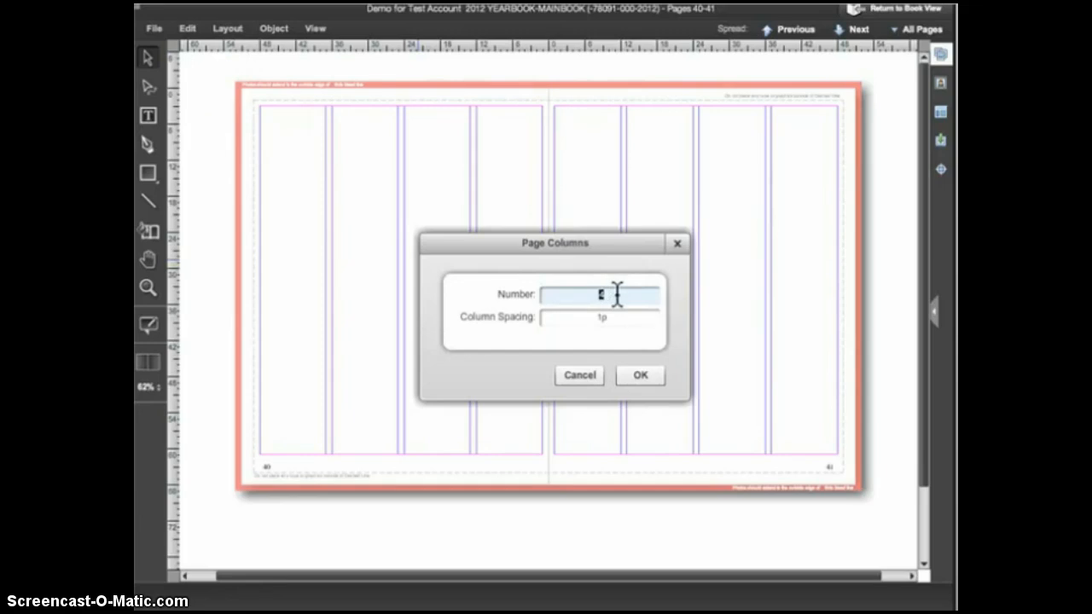
{"action": "left_click", "coordinate": [640, 375]}
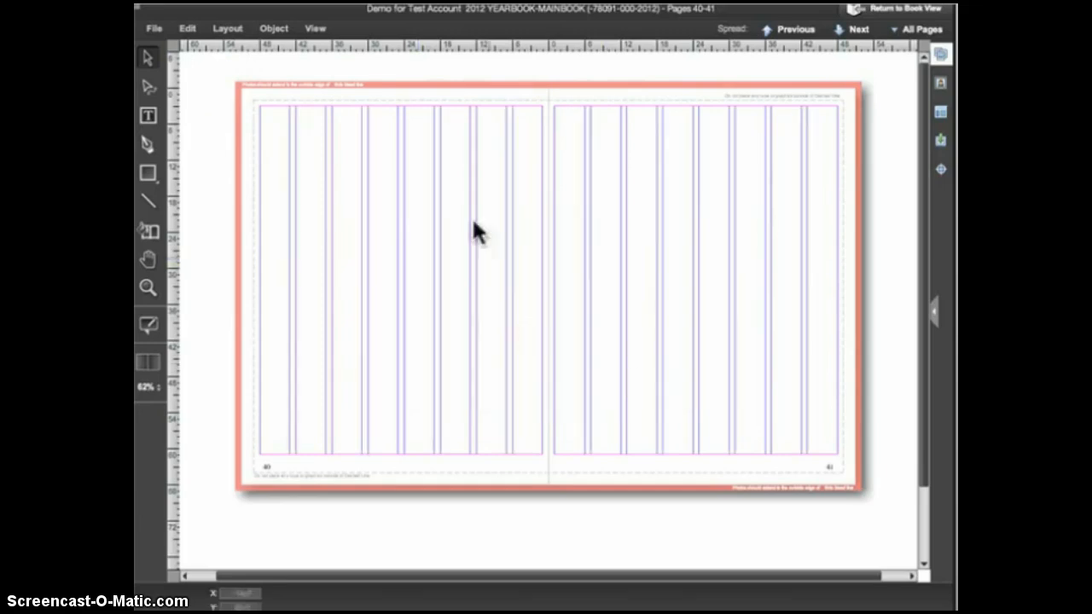
{"action": "mouse_move", "coordinate": [532, 221]}
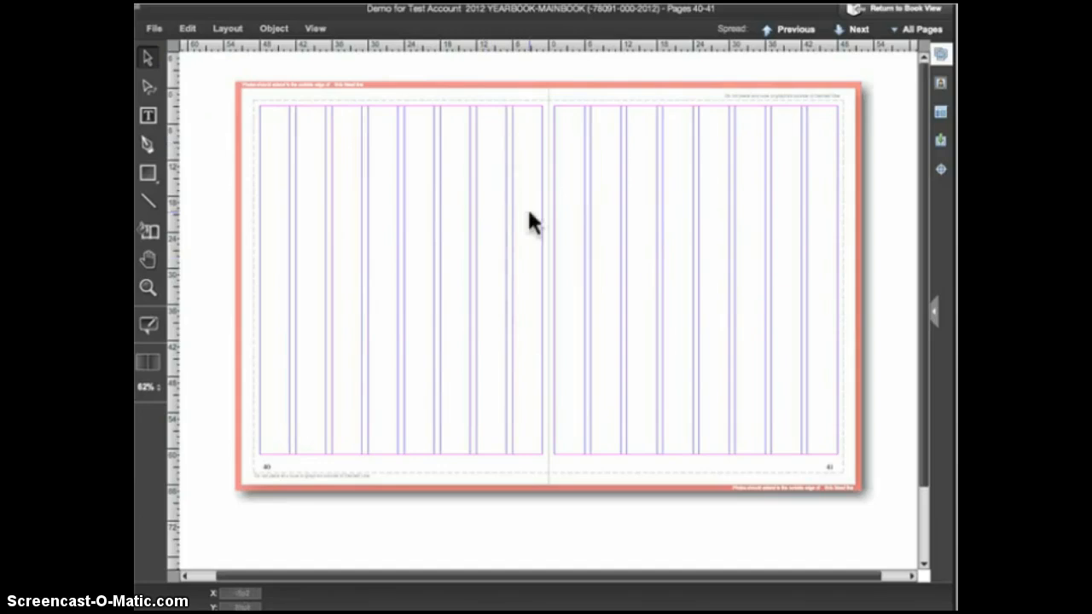
{"action": "mouse_move", "coordinate": [231, 39]}
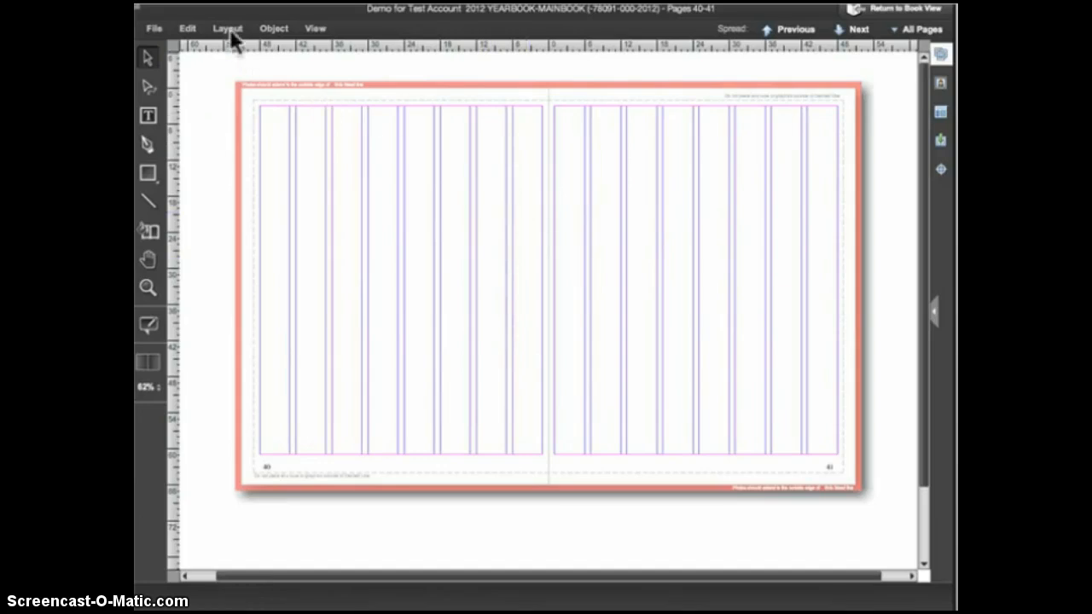
Set Page Columns back to 1 with 1p spacing so each page is a single column.
{"action": "left_click", "coordinate": [227, 28]}
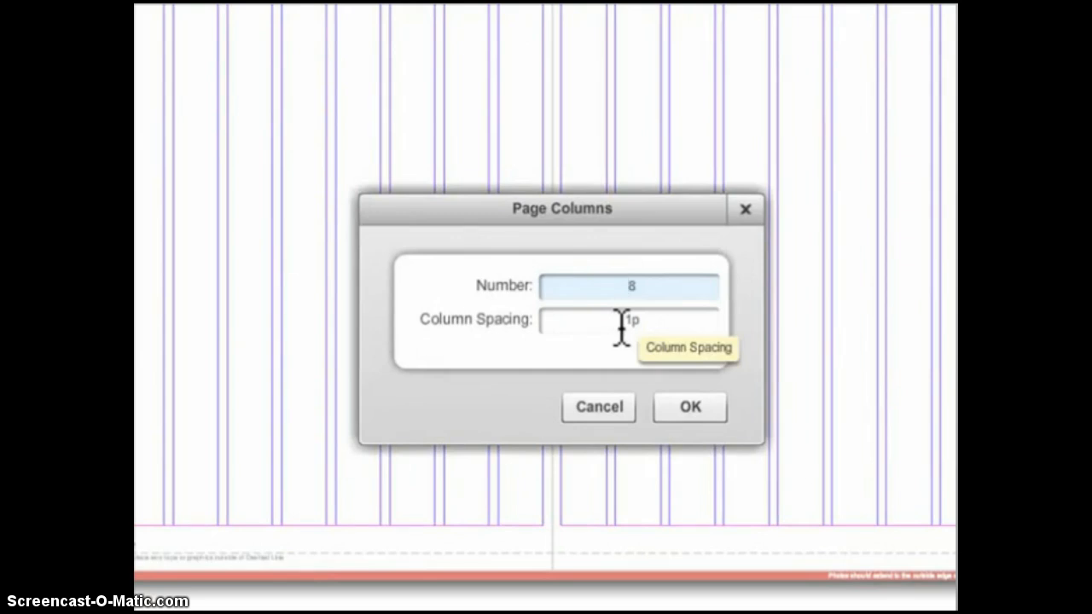
{"action": "mouse_move", "coordinate": [341, 175]}
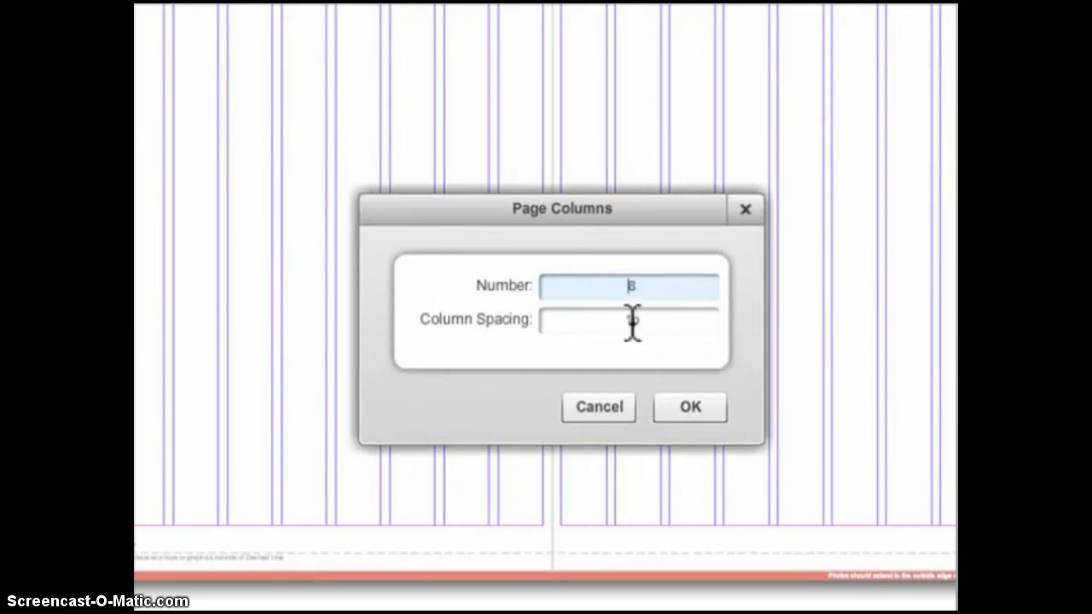
{"action": "mouse_move", "coordinate": [630, 320]}
{"action": "type", "text": "1"}
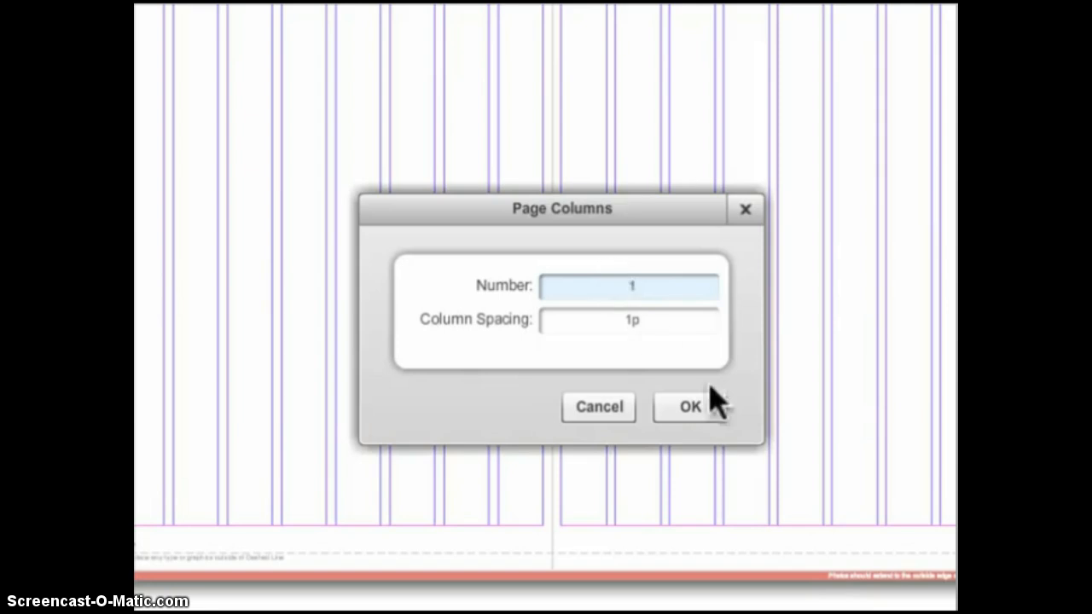
{"action": "left_click", "coordinate": [689, 406]}
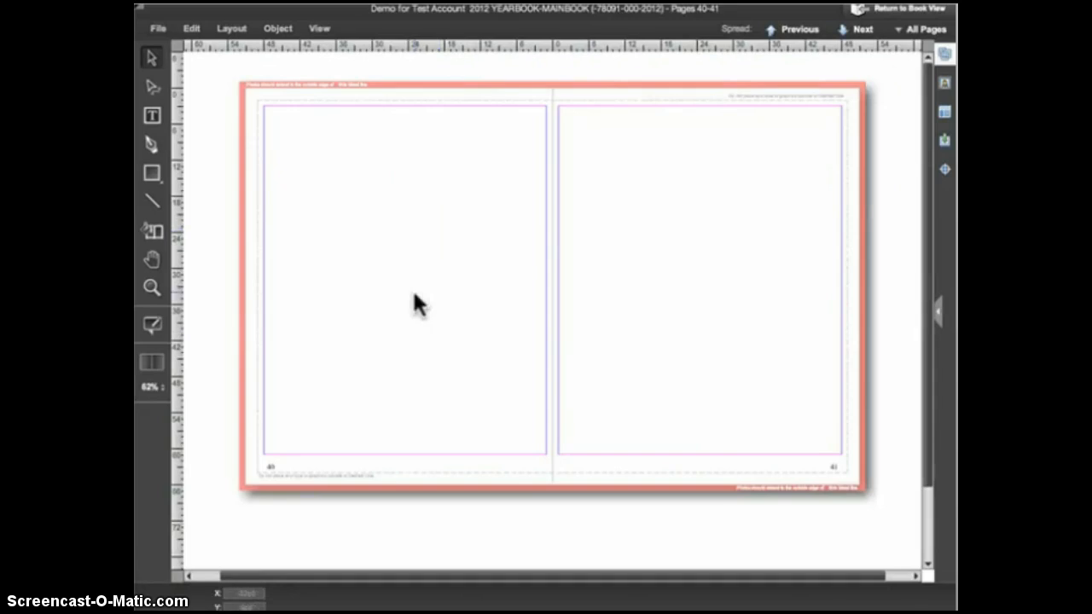
{"action": "mouse_move", "coordinate": [358, 288]}
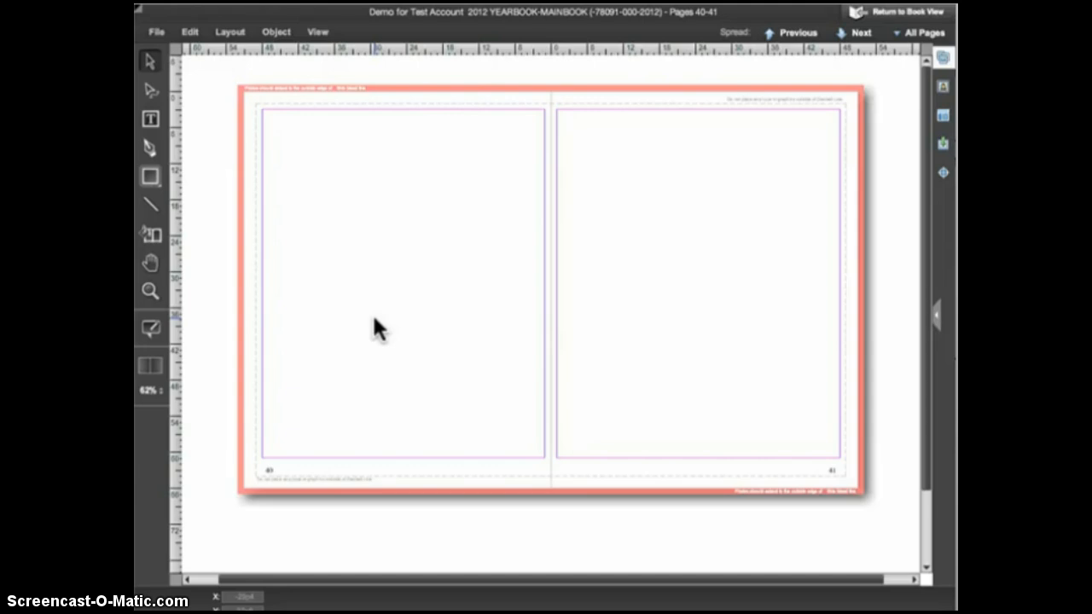
{"action": "mouse_move", "coordinate": [362, 166]}
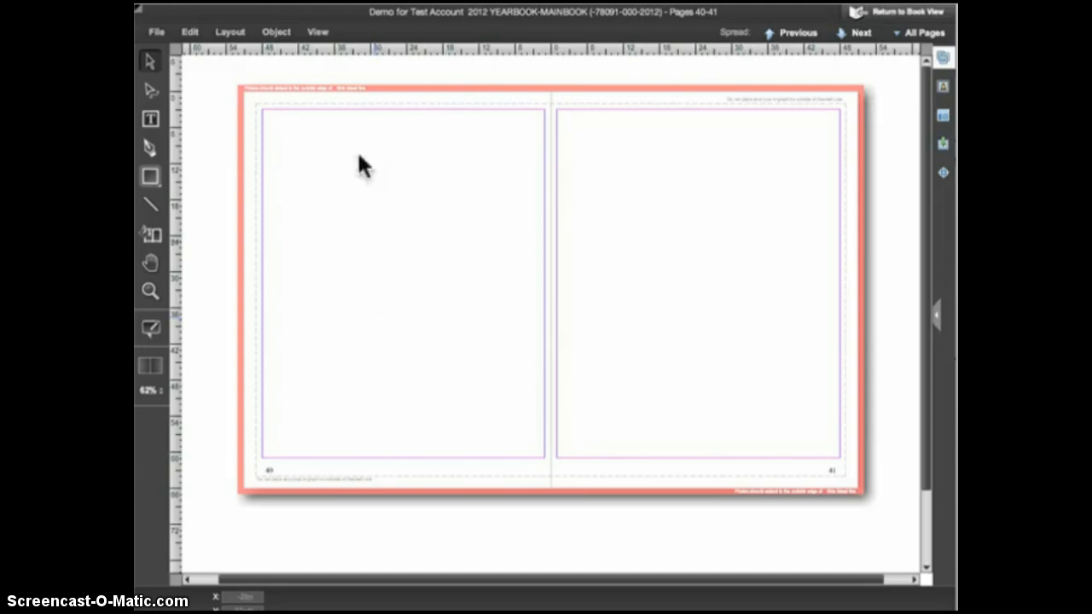
Turn on Show Grid from the View menu and zoom in on page 40.
{"action": "left_click", "coordinate": [317, 32]}
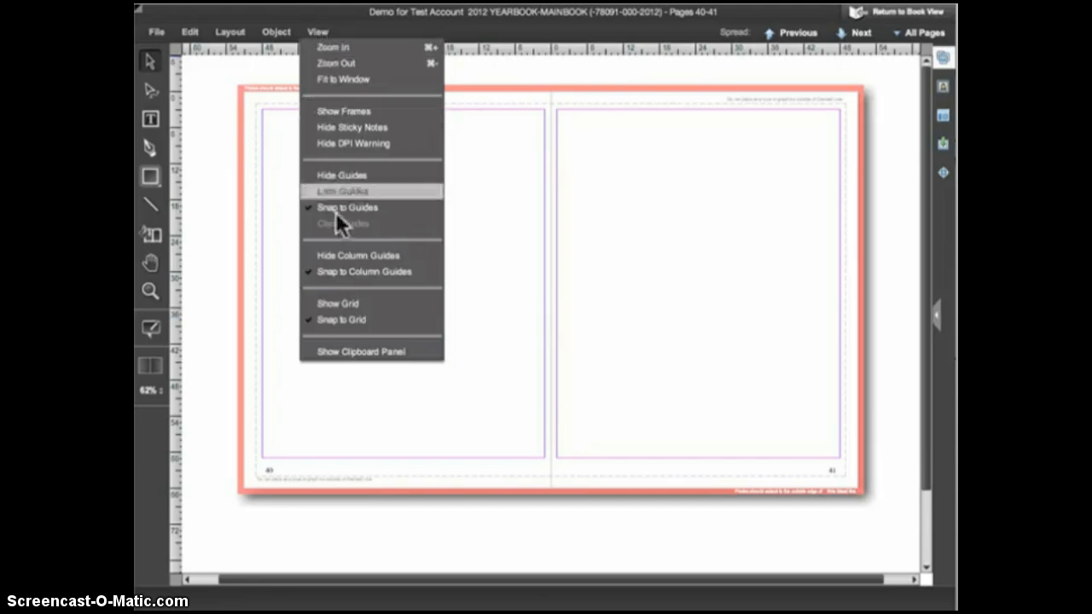
{"action": "left_click", "coordinate": [337, 304]}
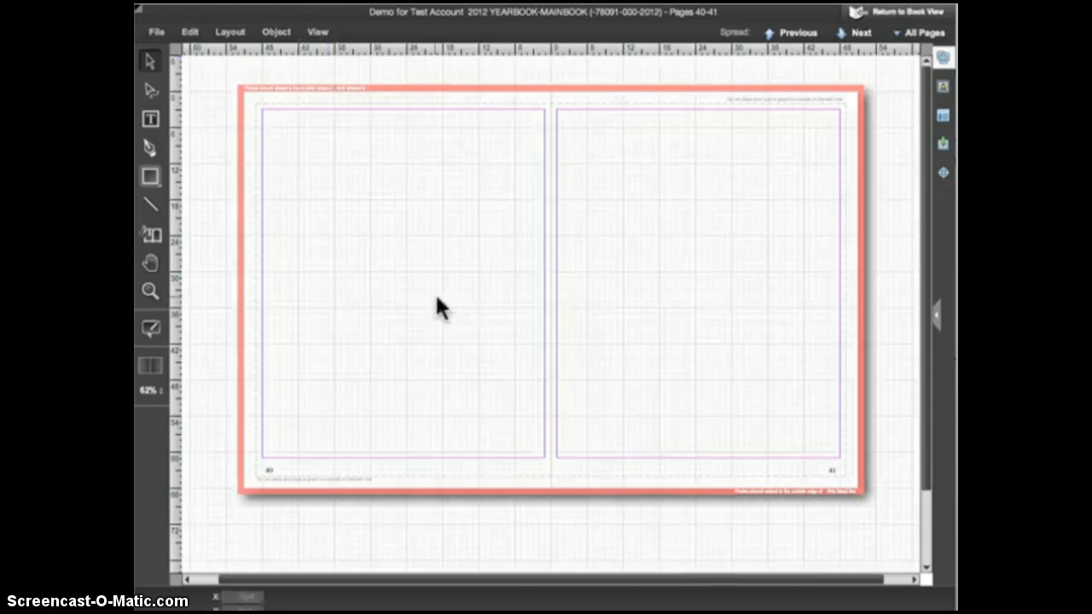
{"action": "mouse_move", "coordinate": [442, 314]}
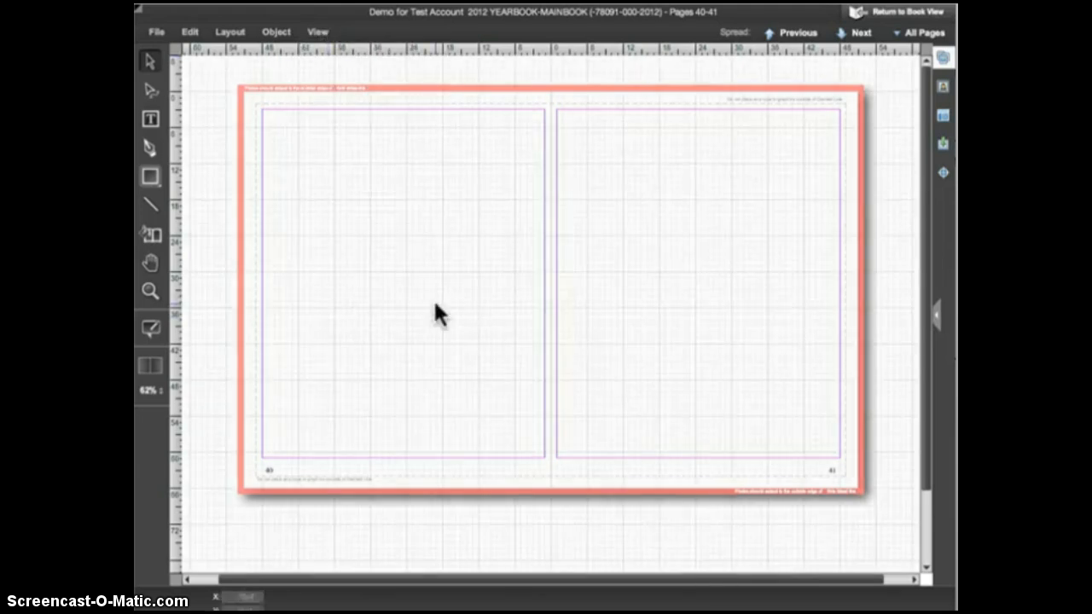
{"action": "left_click", "coordinate": [150, 291]}
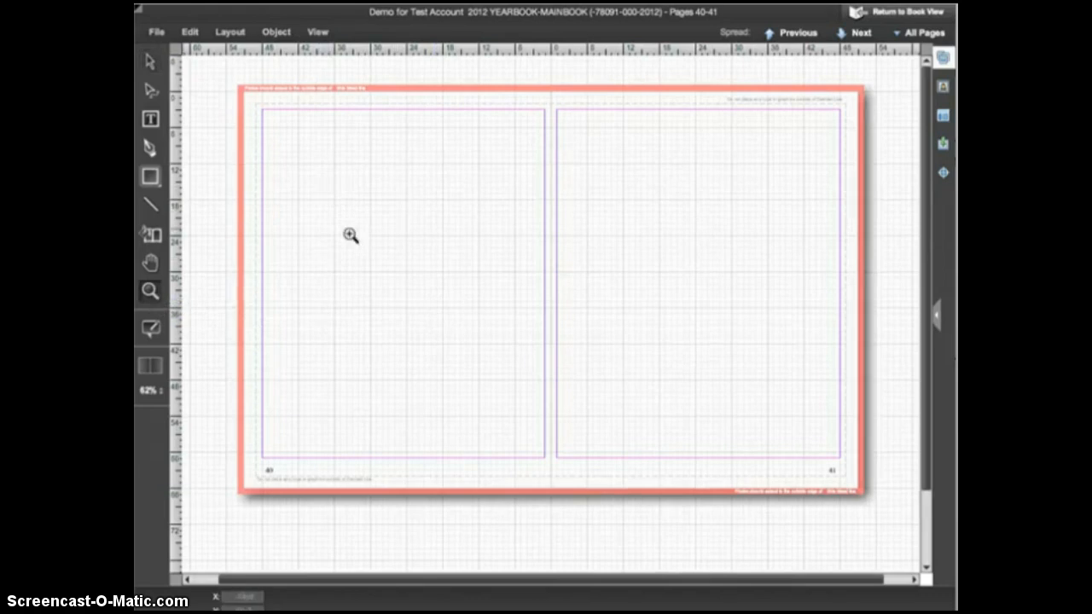
{"action": "left_click", "coordinate": [351, 236]}
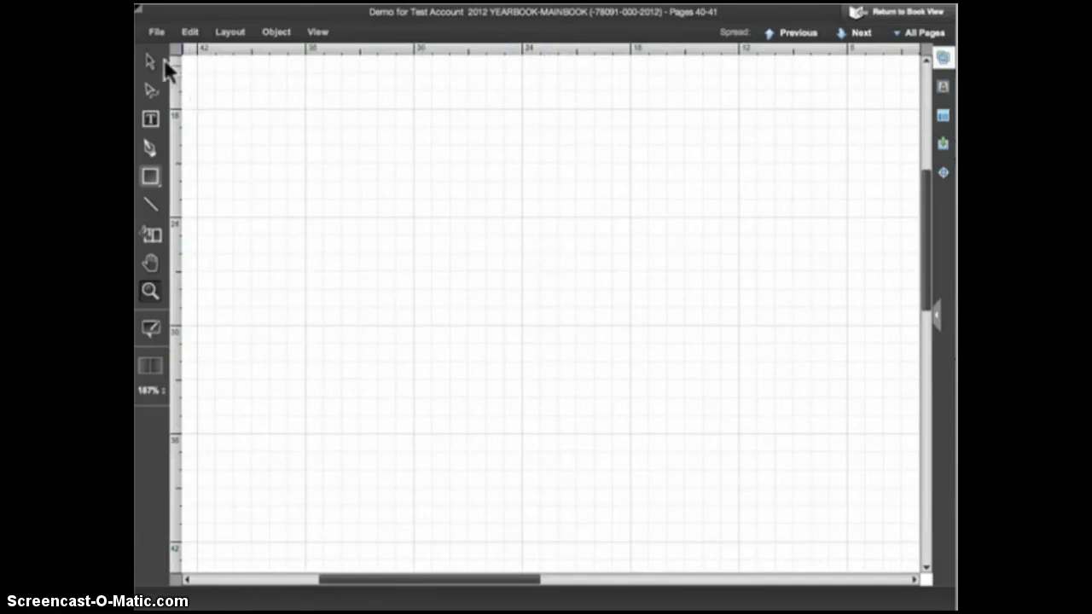
With the Selection tool, drag the lower pink box to snap on the grid below the top box.
{"action": "left_click", "coordinate": [189, 31]}
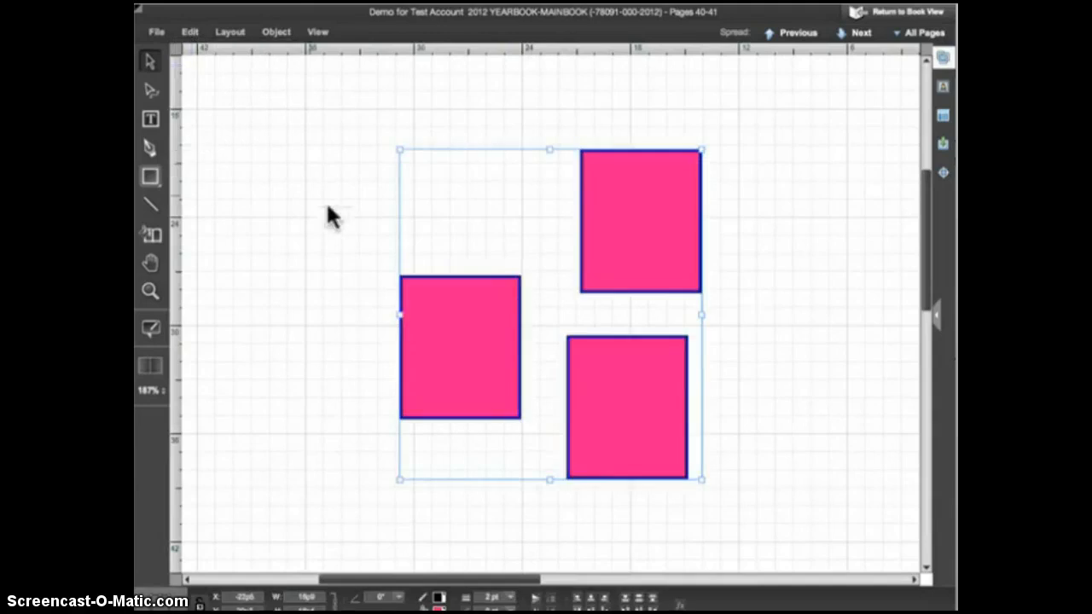
{"action": "left_click", "coordinate": [639, 247]}
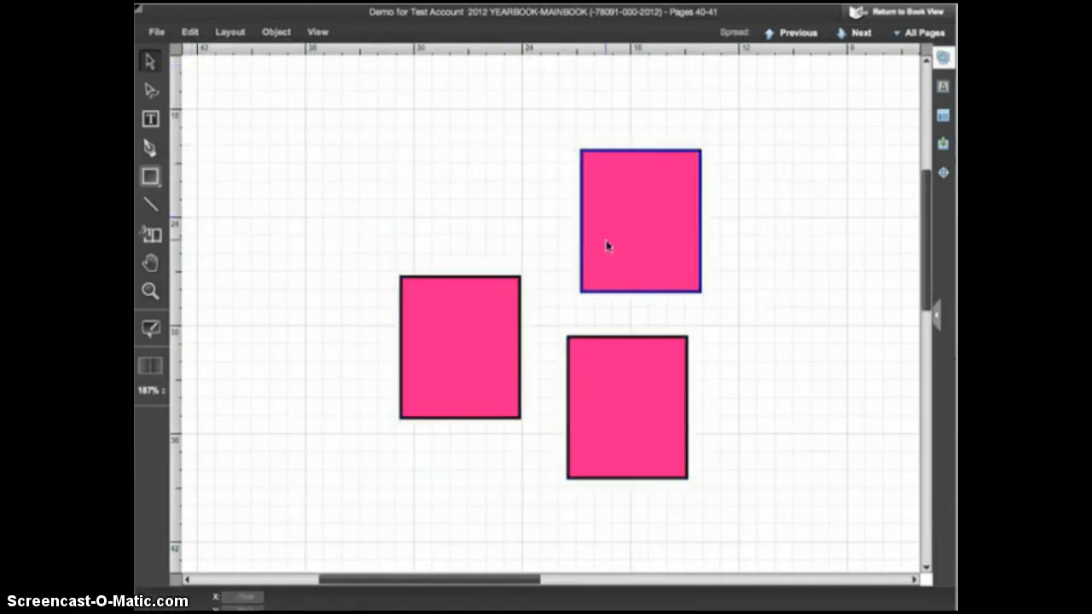
{"action": "left_click", "coordinate": [640, 220]}
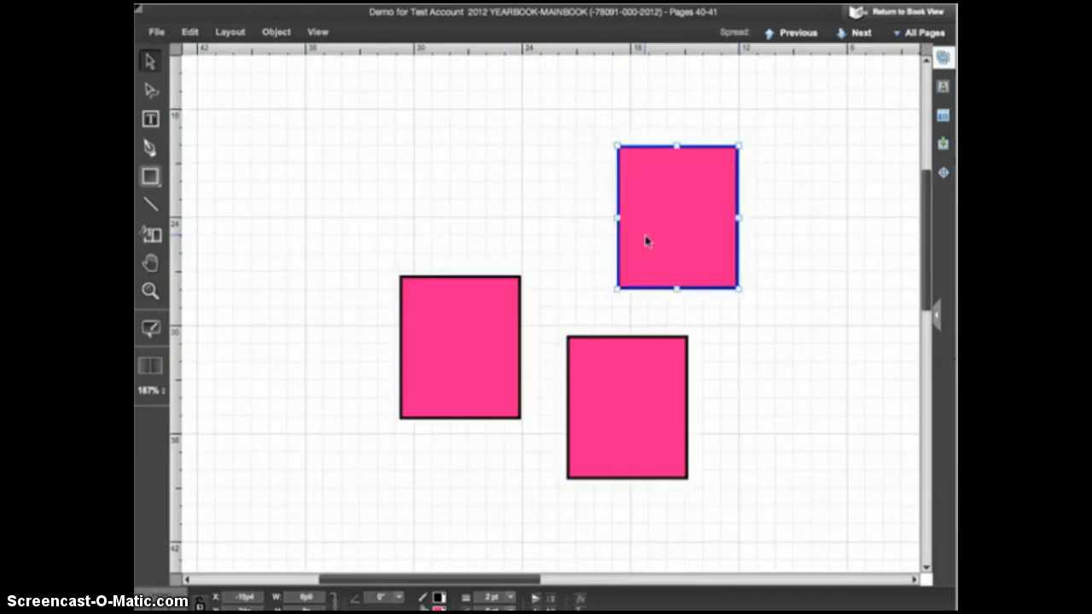
{"action": "left_click", "coordinate": [626, 406]}
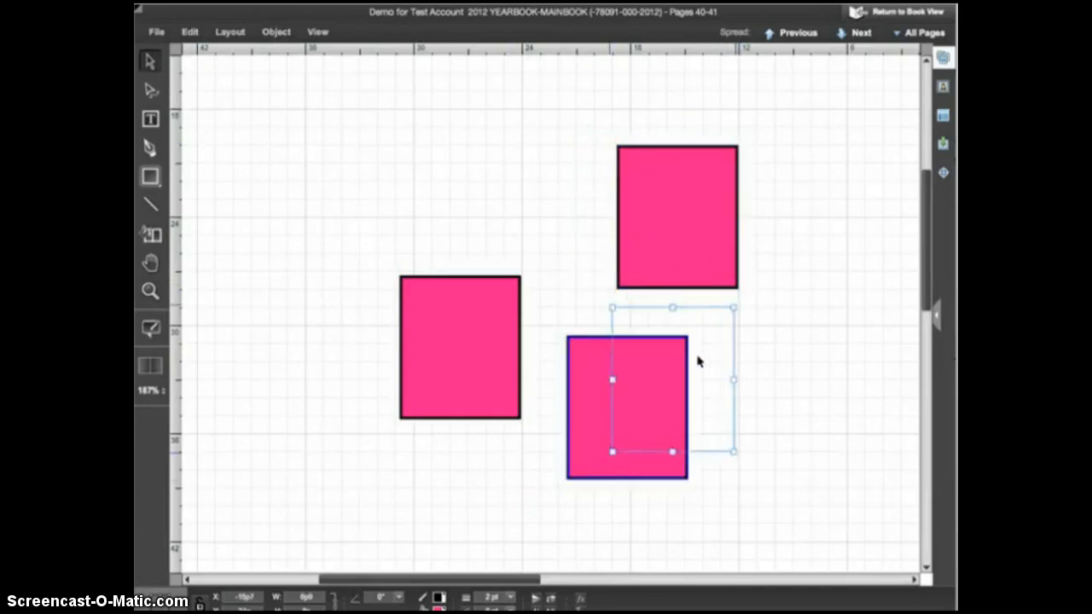
{"action": "left_click_drag", "start_coordinate": [627, 405], "coordinate": [677, 380]}
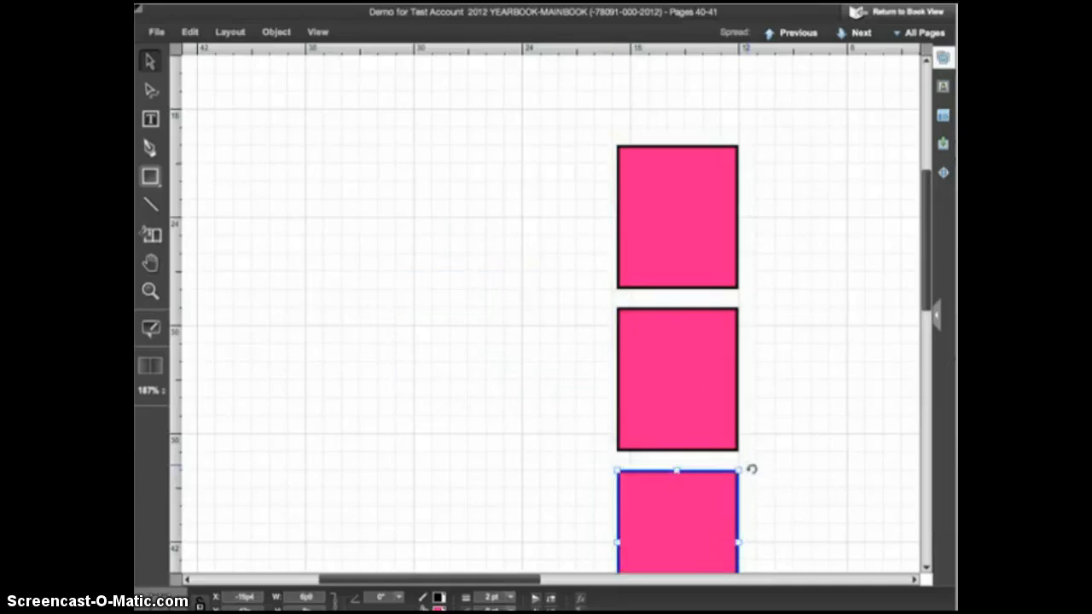
{"action": "mouse_move", "coordinate": [725, 310]}
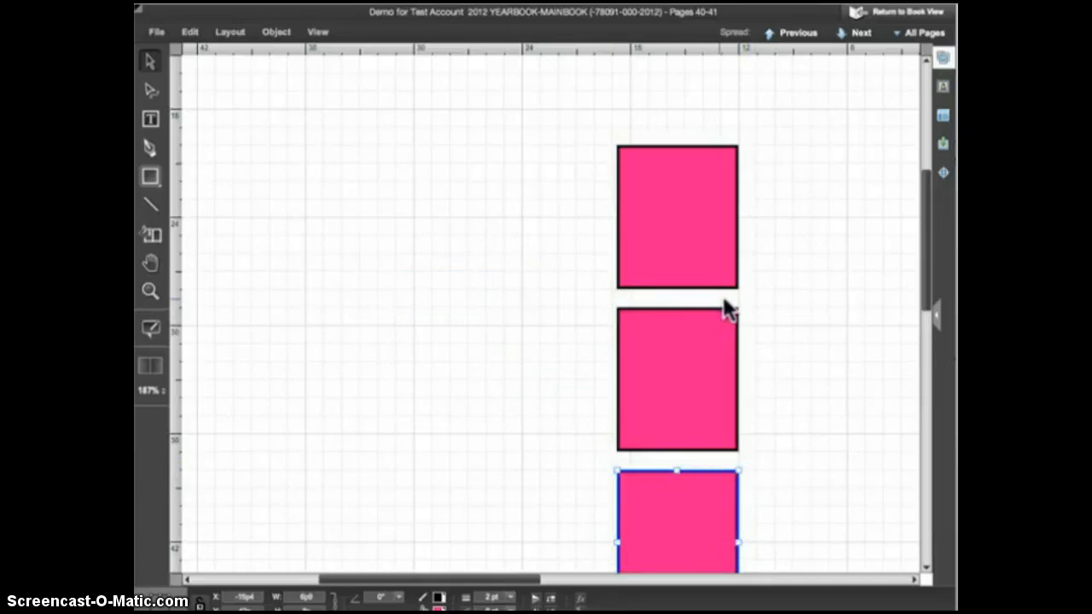
{"action": "mouse_move", "coordinate": [648, 310]}
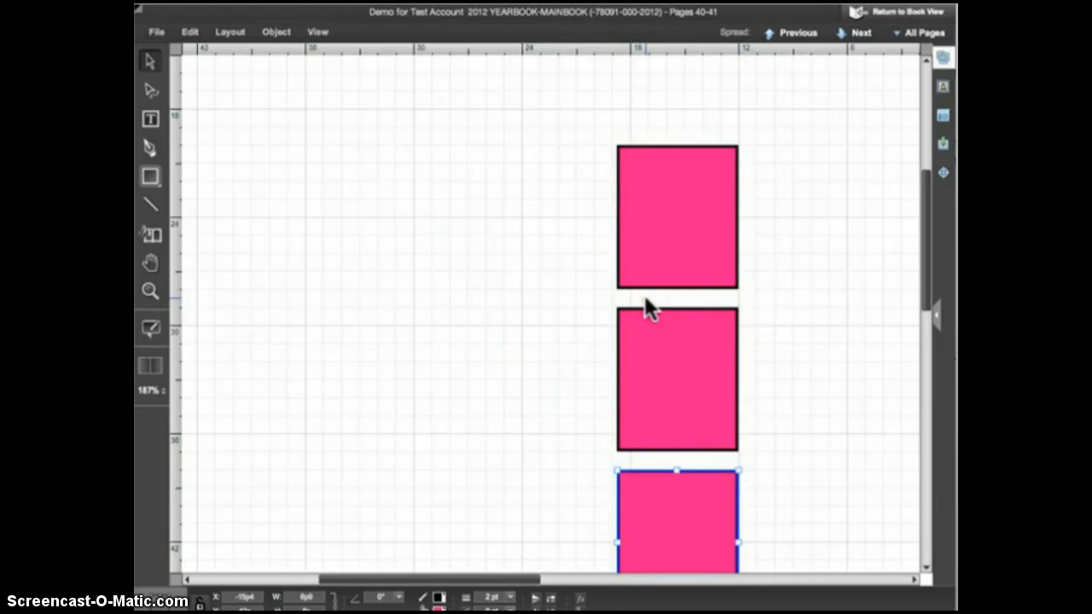
{"action": "left_click", "coordinate": [677, 379]}
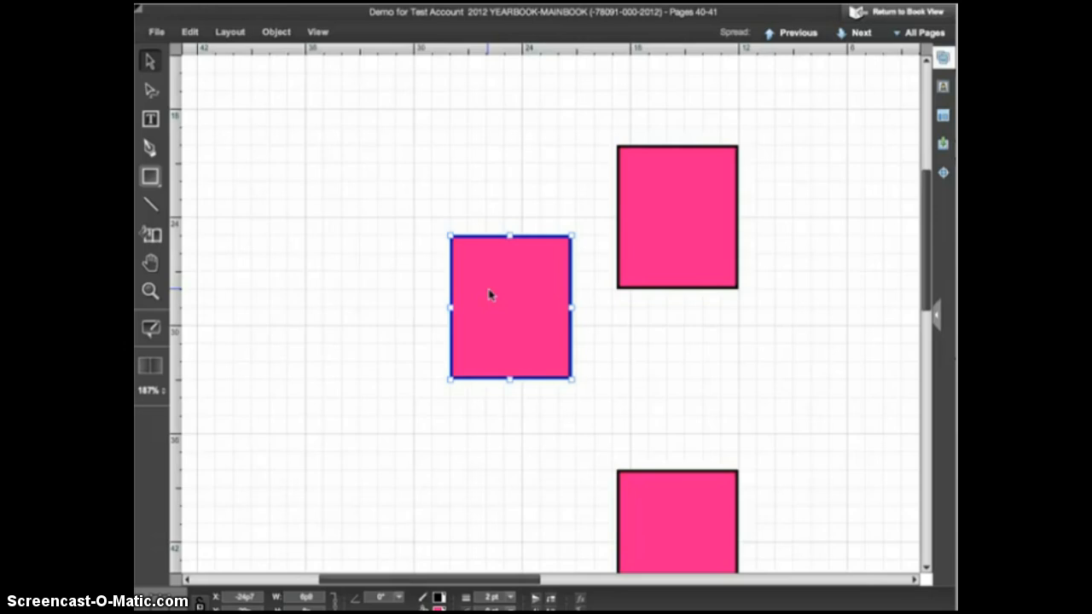
Hide the grid and snap the lower pink box into the row along the horizontal guide.
{"action": "left_click", "coordinate": [317, 32]}
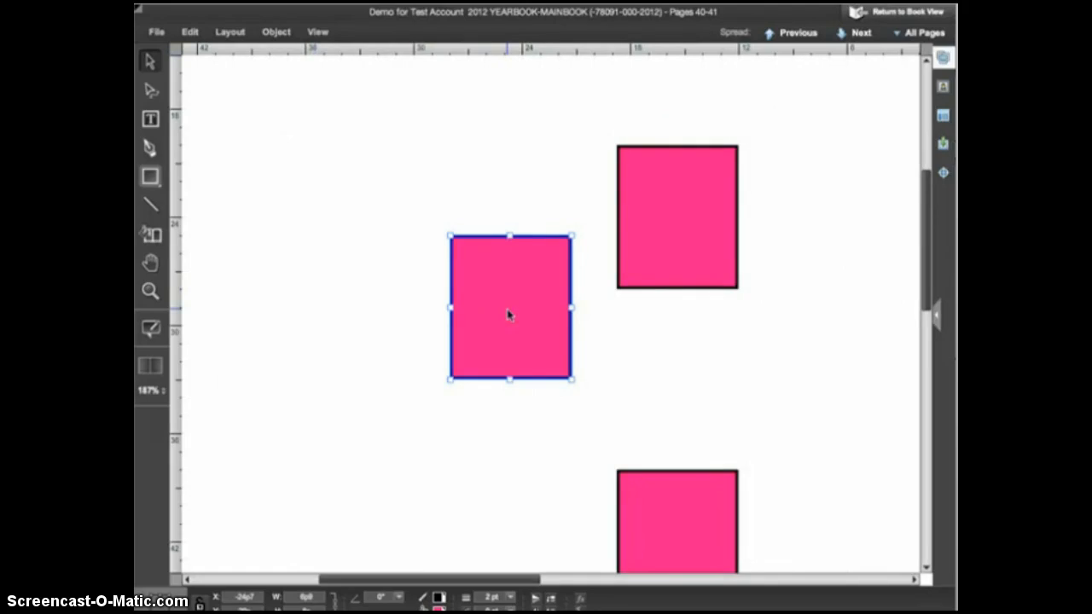
{"action": "mouse_move", "coordinate": [275, 62]}
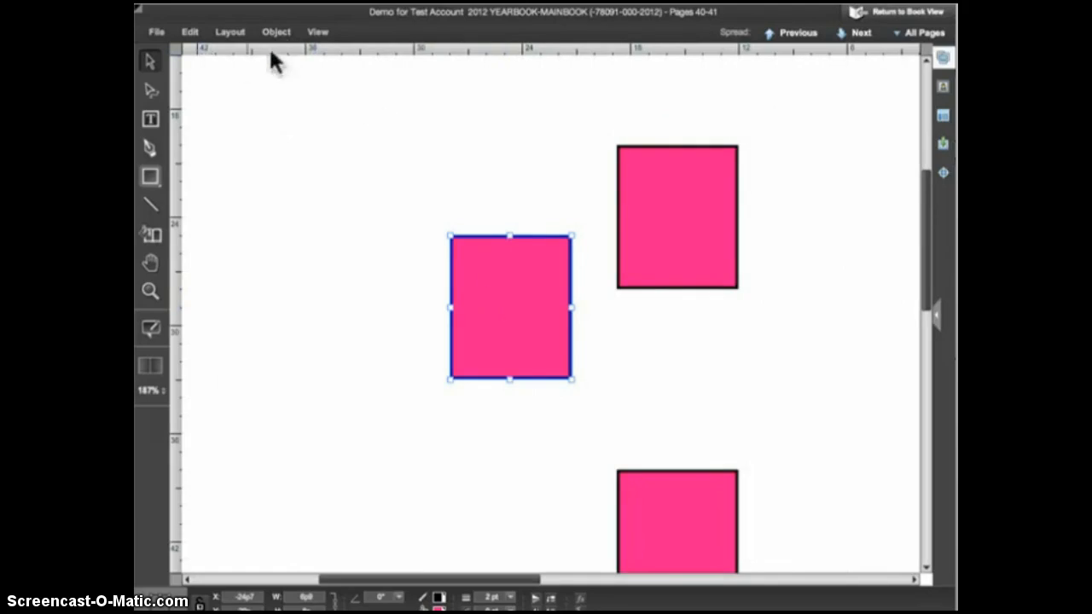
{"action": "mouse_move", "coordinate": [465, 81]}
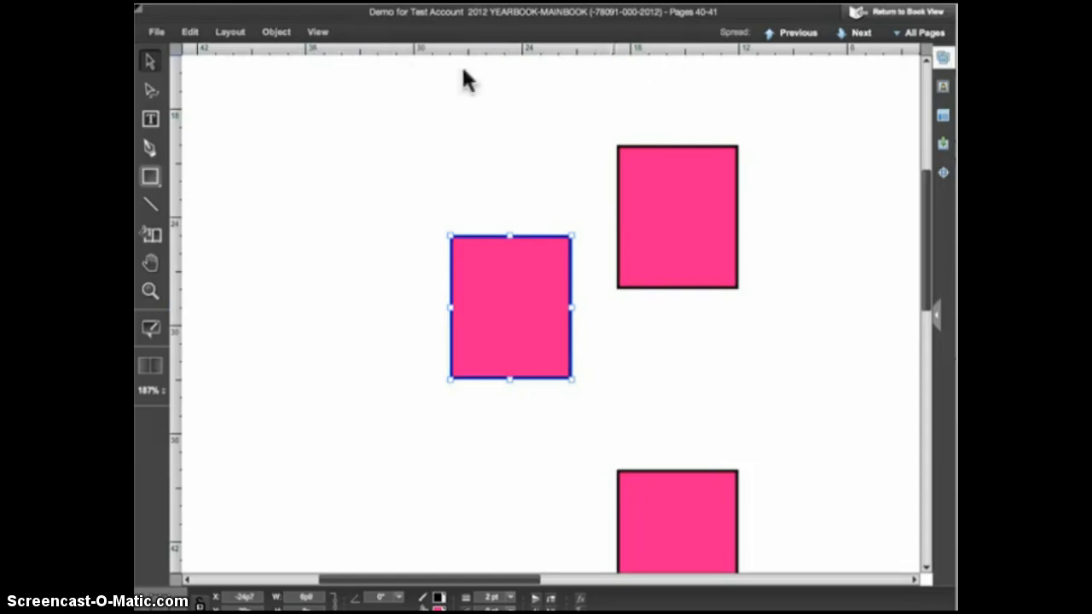
{"action": "mouse_move", "coordinate": [190, 360]}
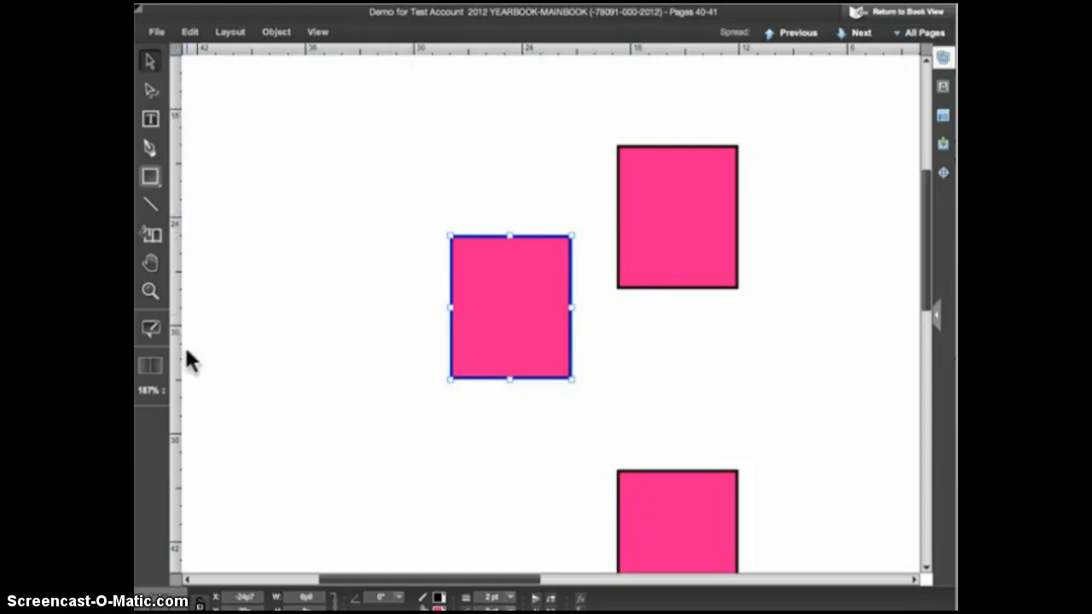
{"action": "mouse_move", "coordinate": [363, 102]}
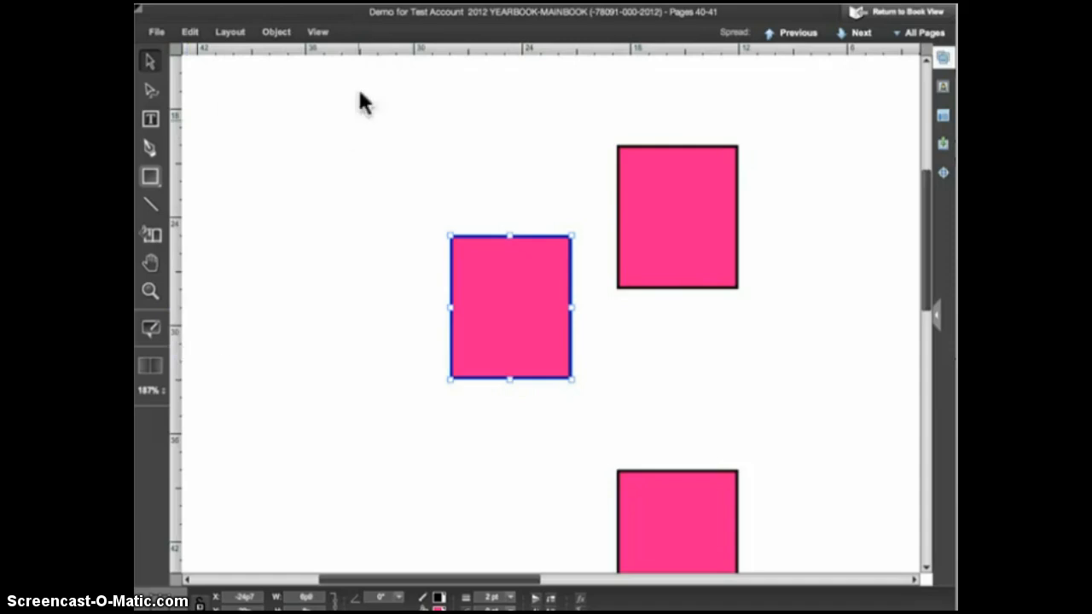
{"action": "mouse_move", "coordinate": [354, 59]}
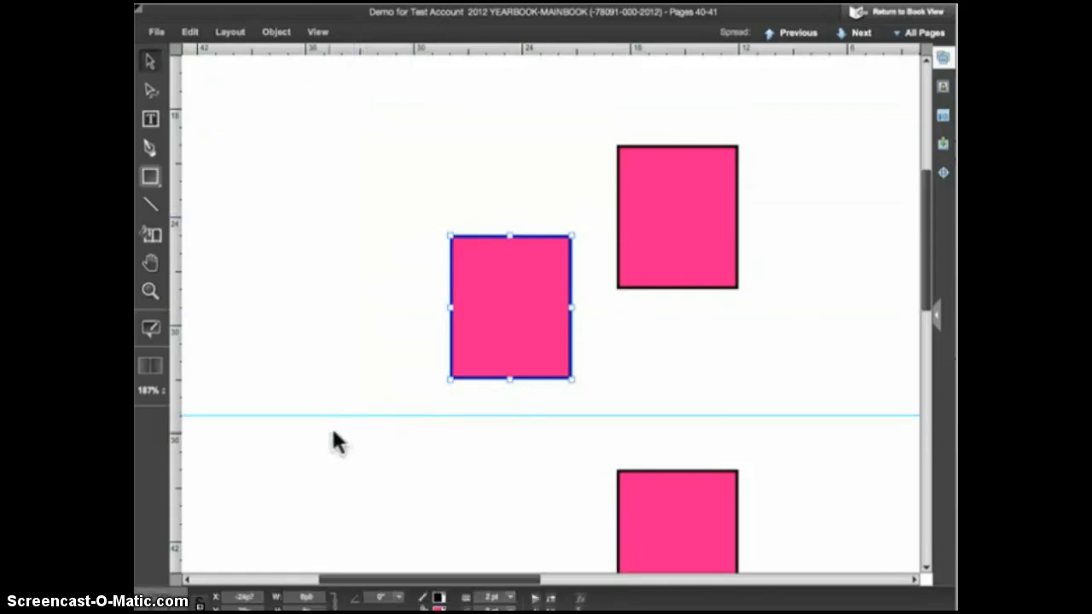
{"action": "mouse_move", "coordinate": [529, 440]}
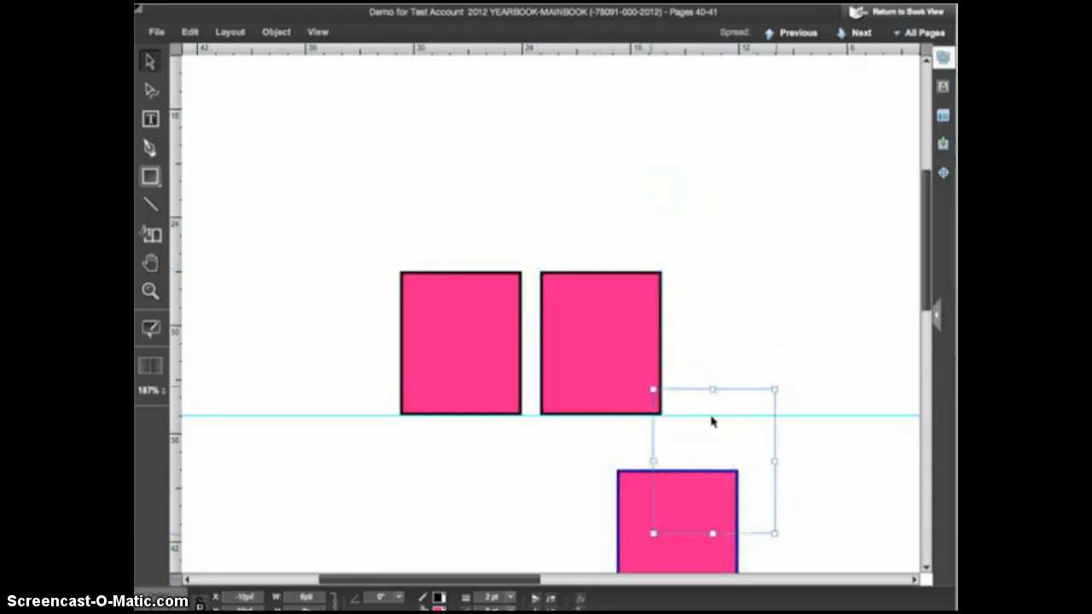
{"action": "left_click_drag", "start_coordinate": [676, 520], "coordinate": [762, 344]}
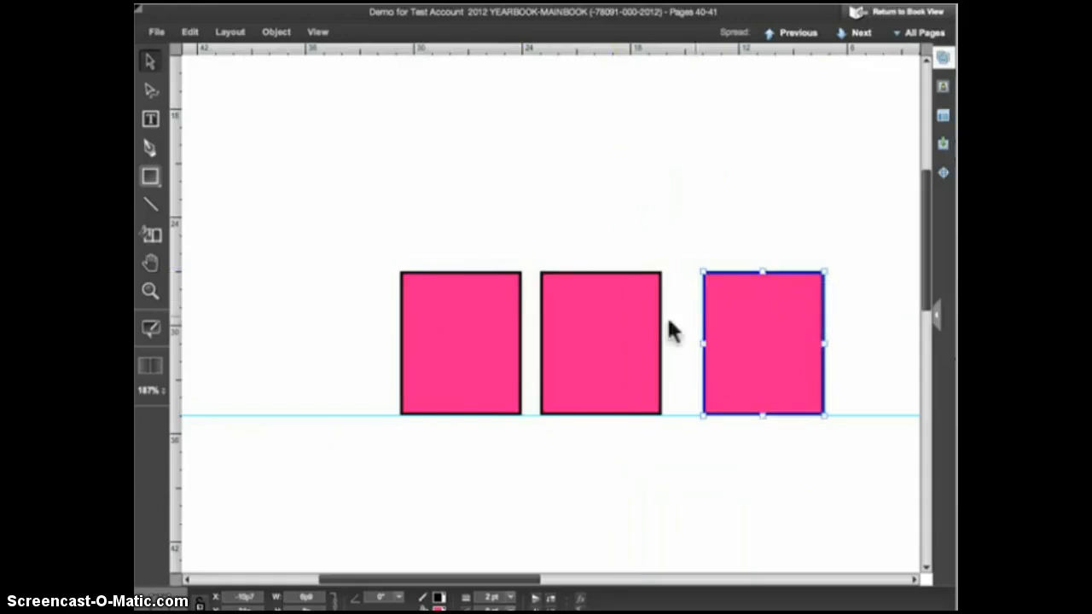
{"action": "left_click", "coordinate": [631, 470]}
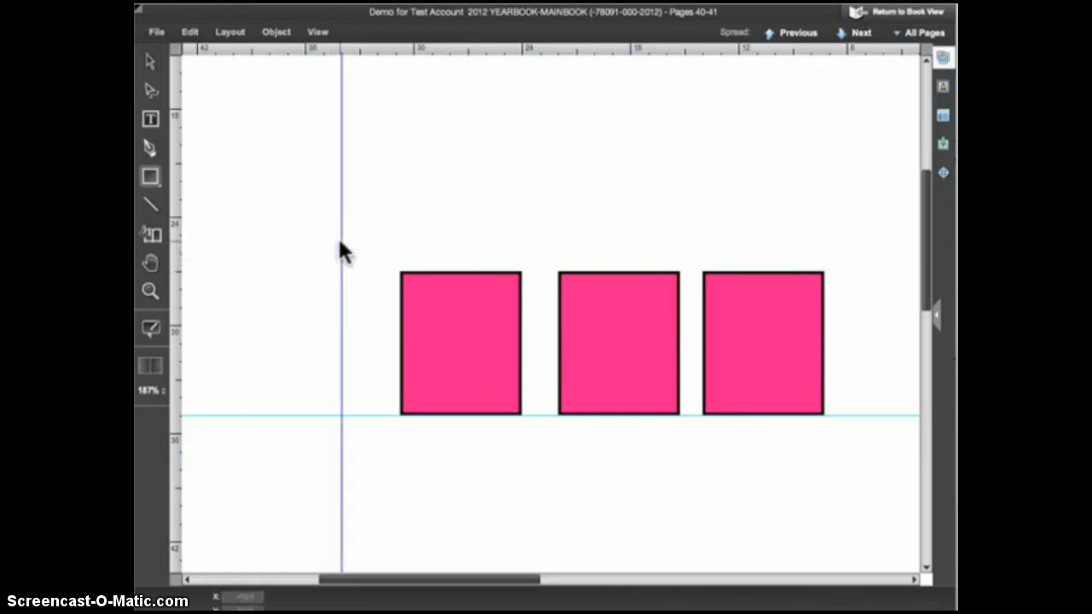
Snap the left pink box against the vertical guide and another below the horizontal guide.
{"action": "left_click", "coordinate": [460, 343]}
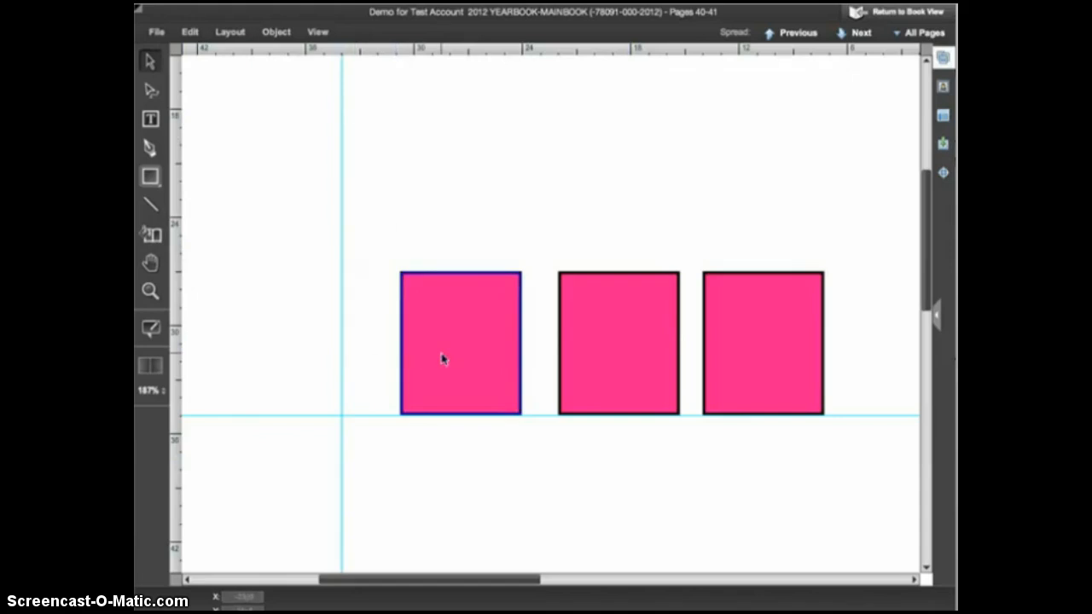
{"action": "left_click_drag", "start_coordinate": [444, 345], "coordinate": [401, 180]}
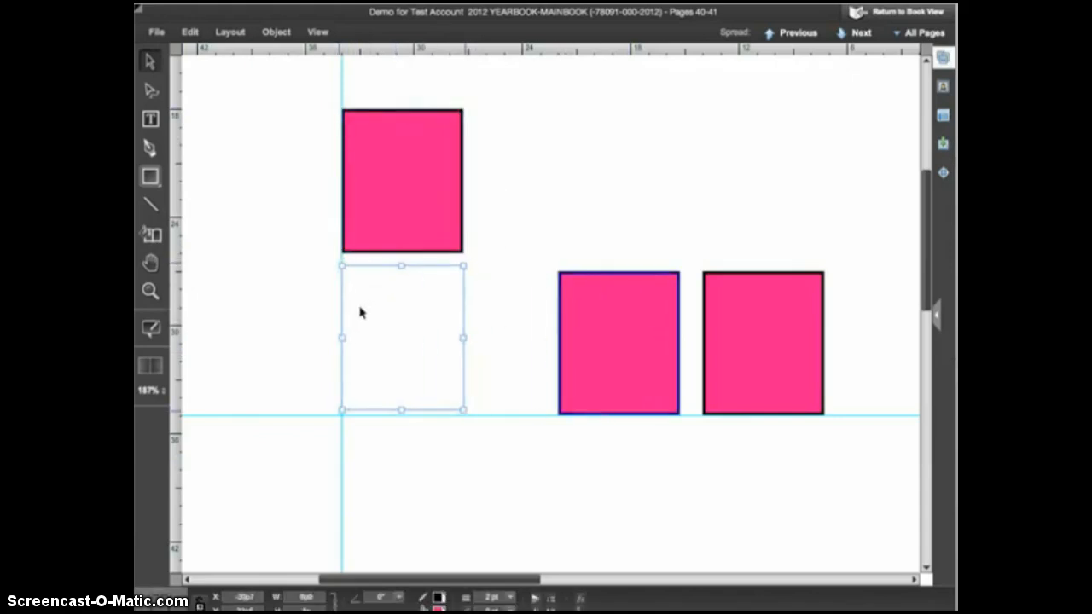
{"action": "left_click_drag", "start_coordinate": [401, 337], "coordinate": [401, 491]}
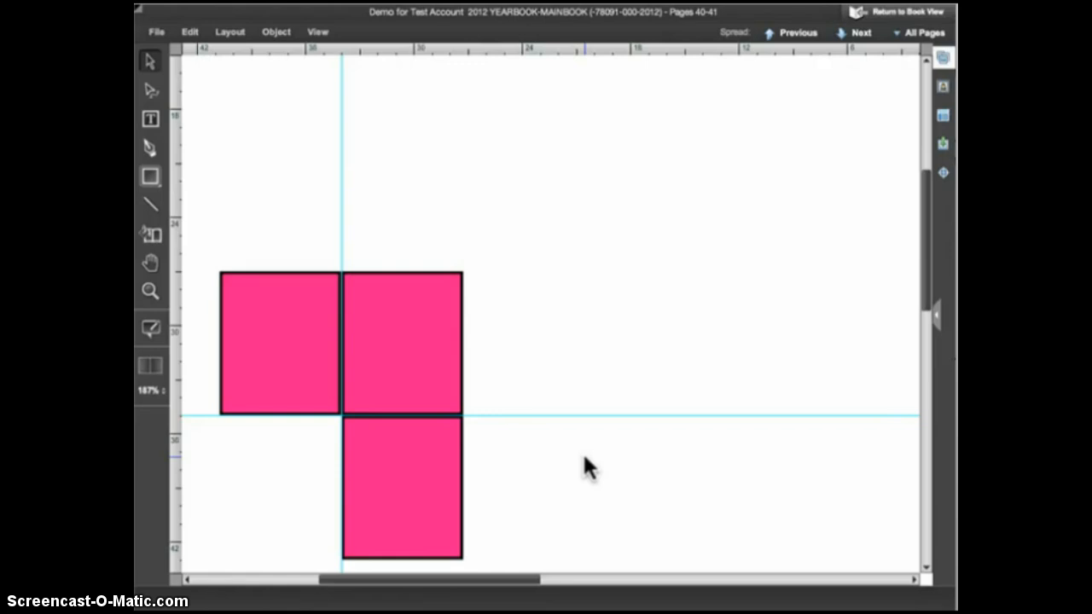
{"action": "mouse_move", "coordinate": [322, 138]}
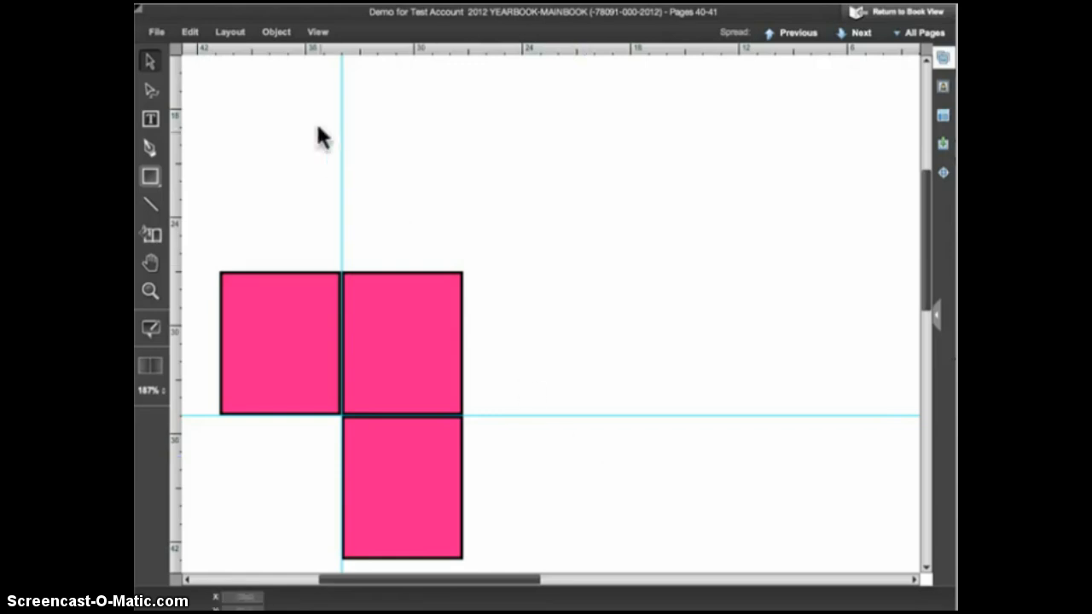
{"action": "mouse_move", "coordinate": [317, 126]}
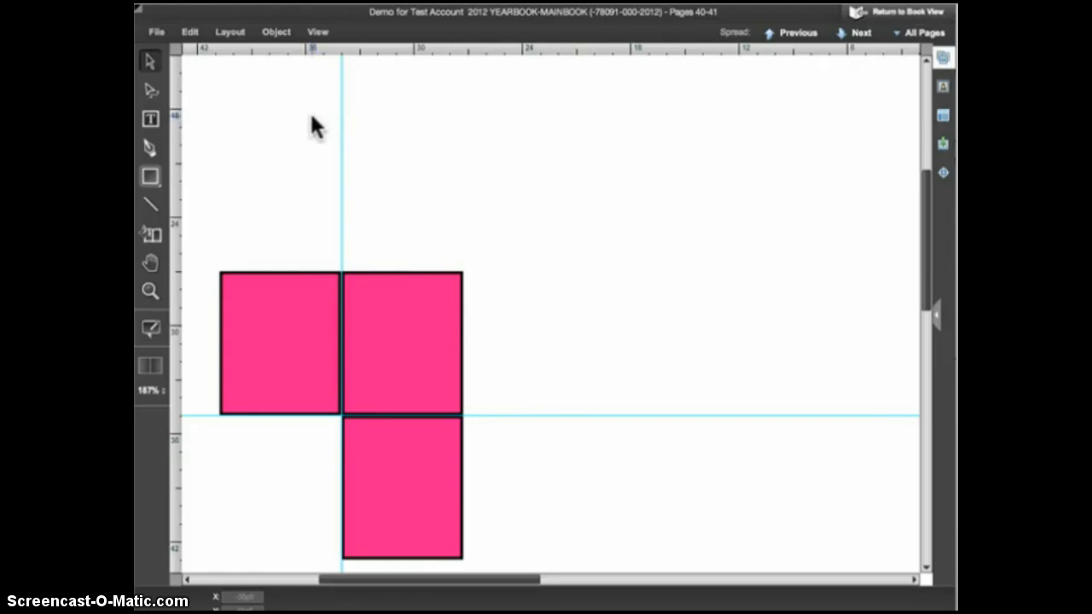
Open the View menu showing Snap to Guides, Clear Guides, Show Grid and Zoom options.
{"action": "left_click", "coordinate": [318, 32]}
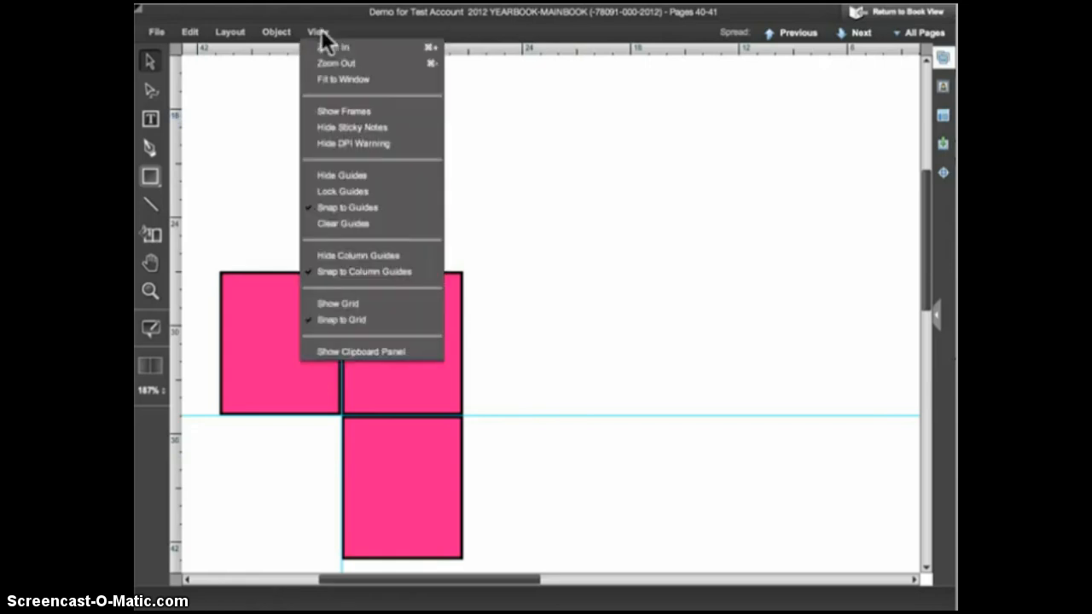
{"action": "mouse_move", "coordinate": [356, 207]}
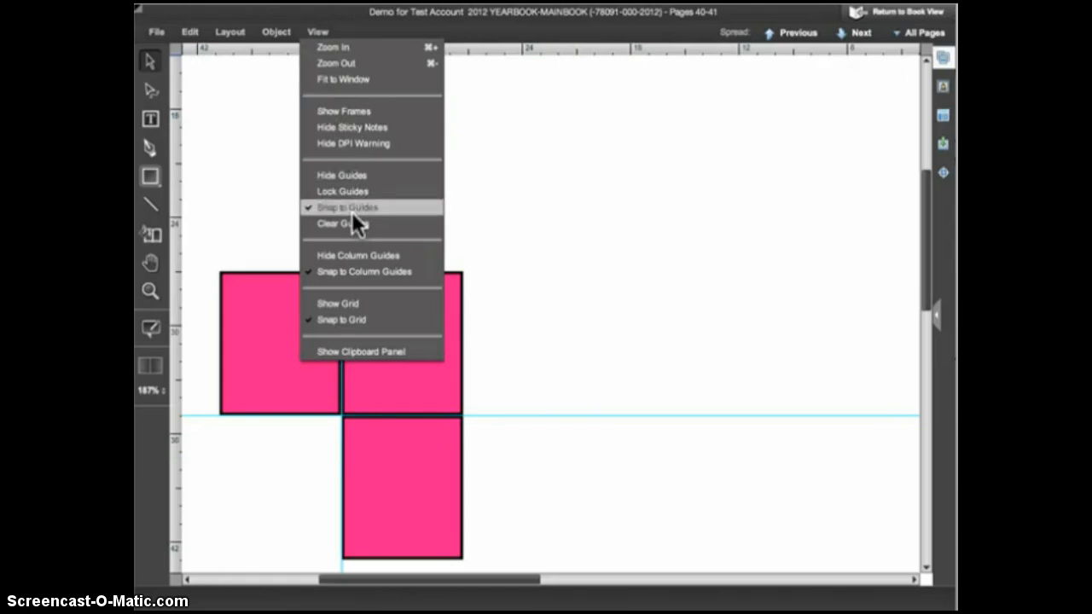
{"action": "mouse_move", "coordinate": [354, 230]}
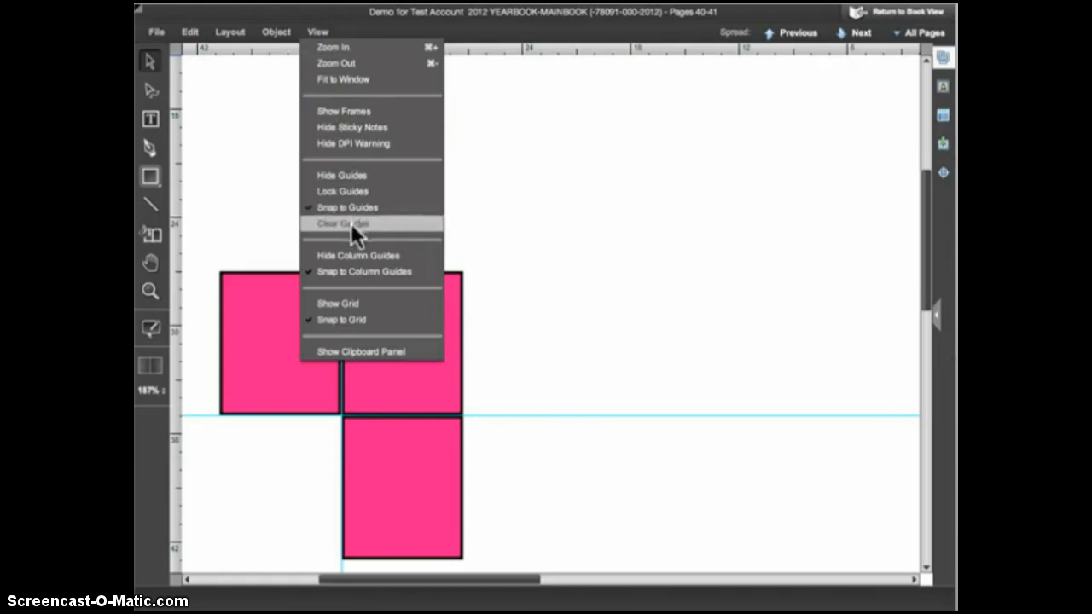
{"action": "mouse_move", "coordinate": [363, 272]}
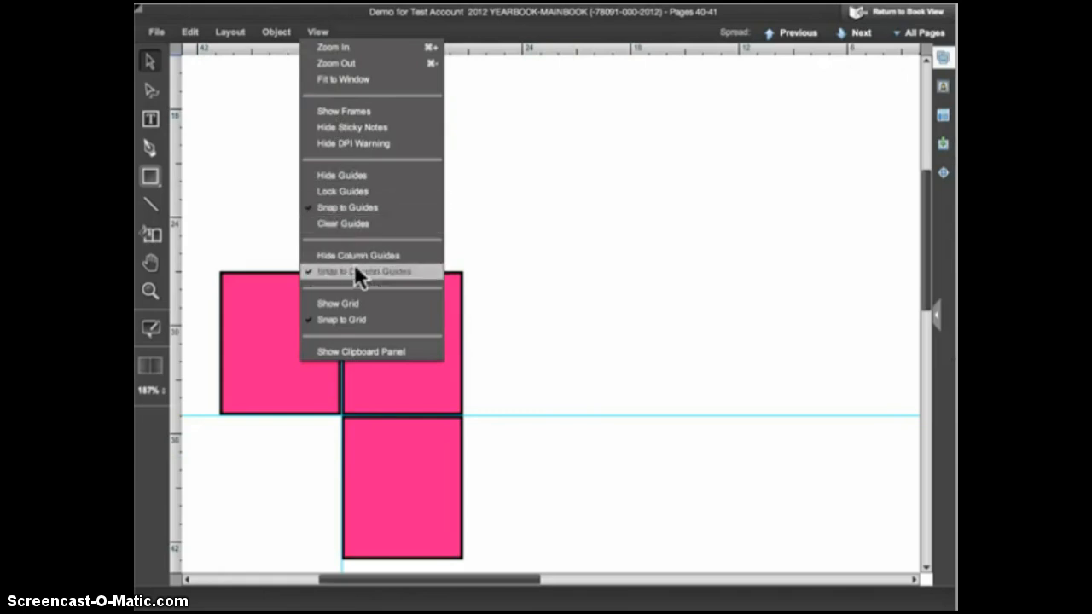
{"action": "mouse_move", "coordinate": [356, 304]}
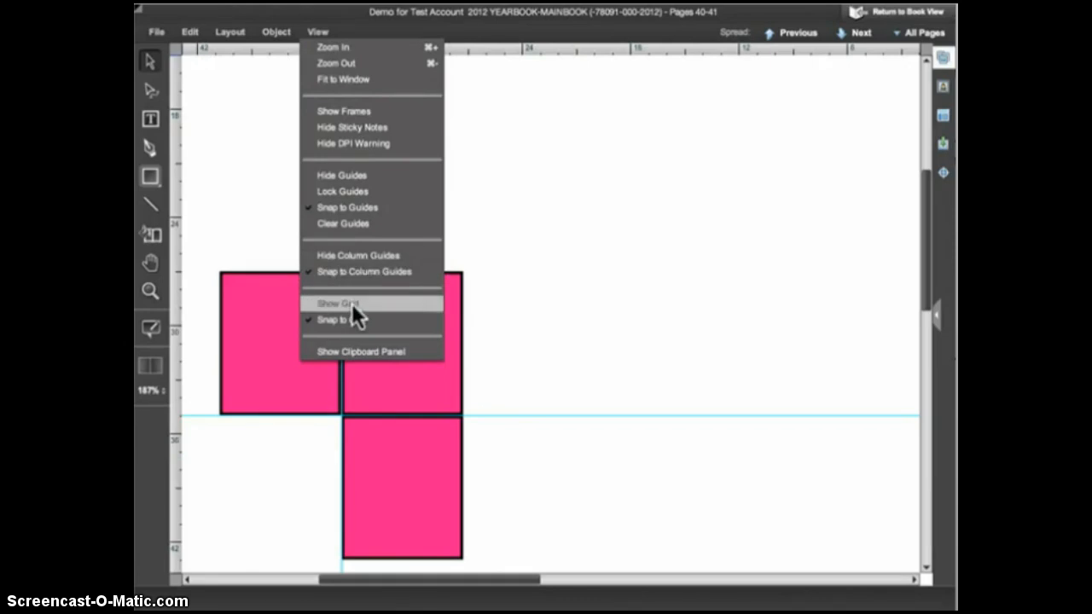
{"action": "mouse_move", "coordinate": [332, 47]}
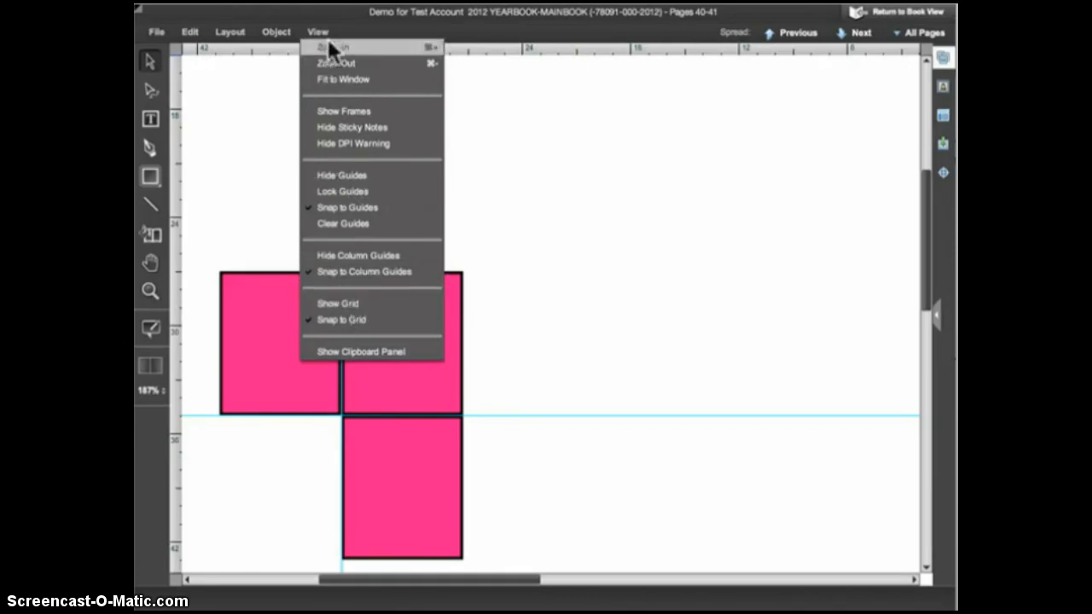
{"action": "mouse_move", "coordinate": [342, 272]}
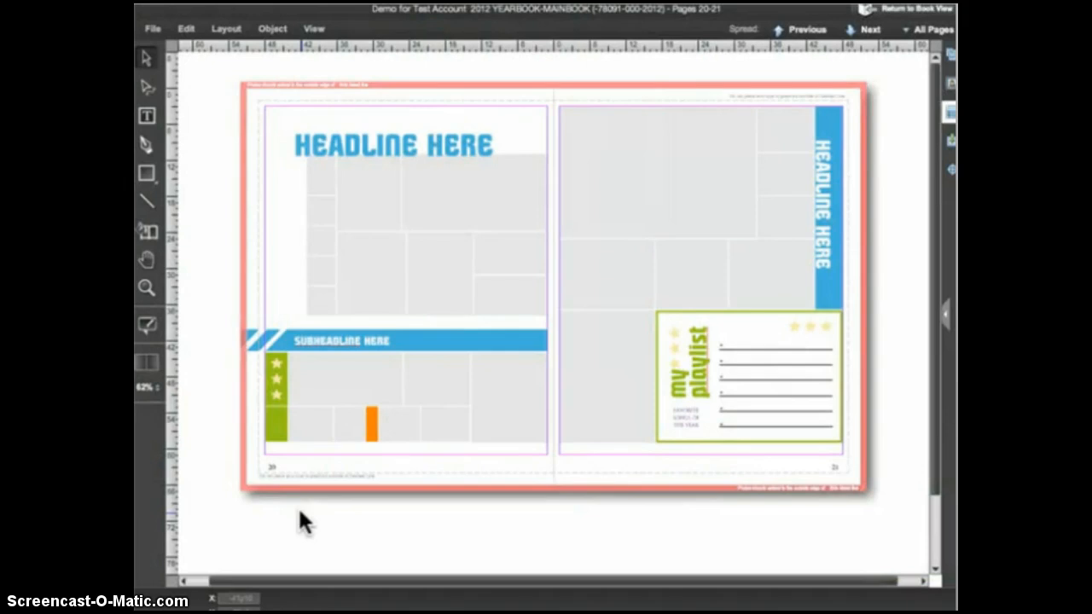
{"action": "mouse_move", "coordinate": [293, 486]}
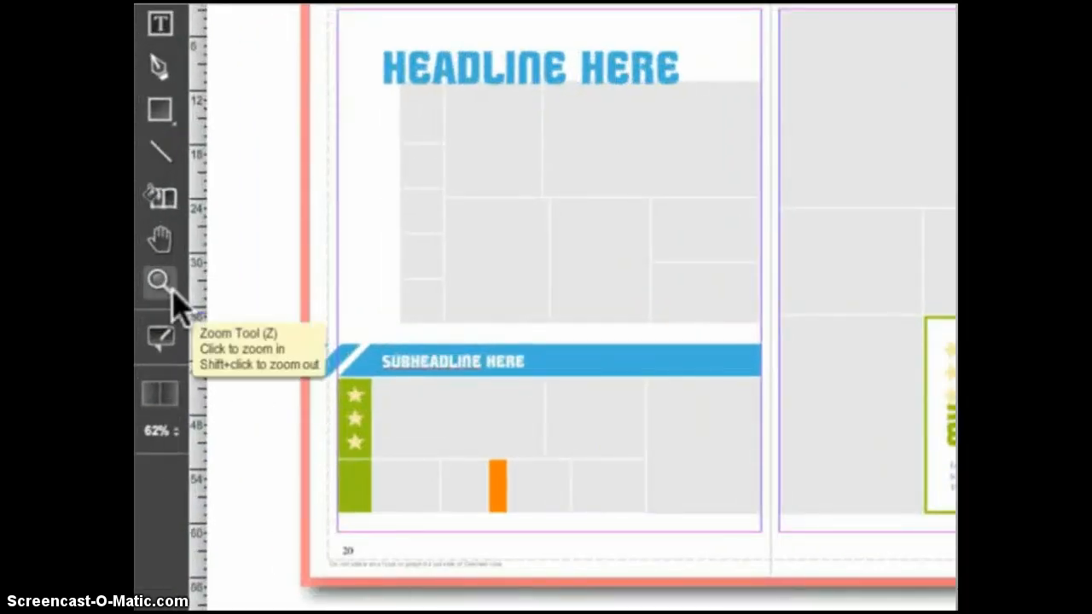
With the Zoom tool, zoom in on the left page and Shift-zoom back out to the spread.
{"action": "left_click", "coordinate": [159, 279]}
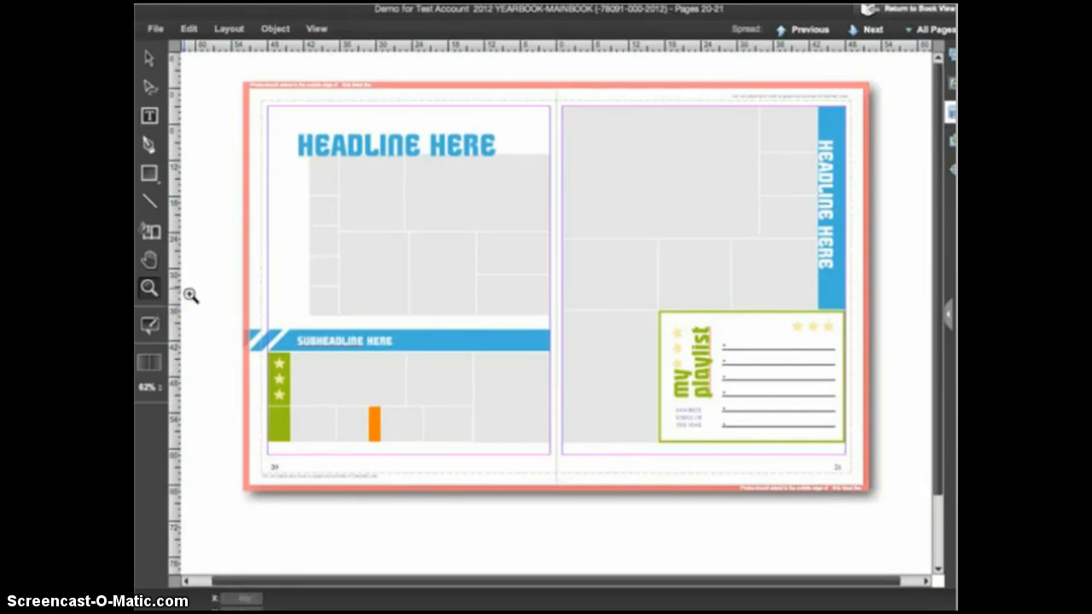
{"action": "left_click", "coordinate": [378, 184]}
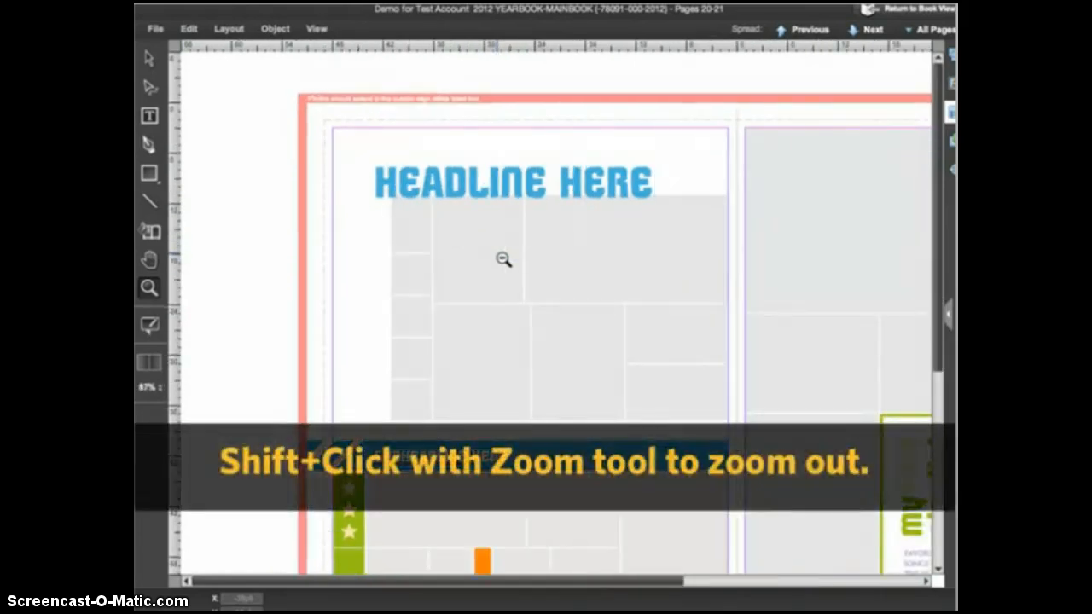
{"action": "left_click", "coordinate": [504, 261]}
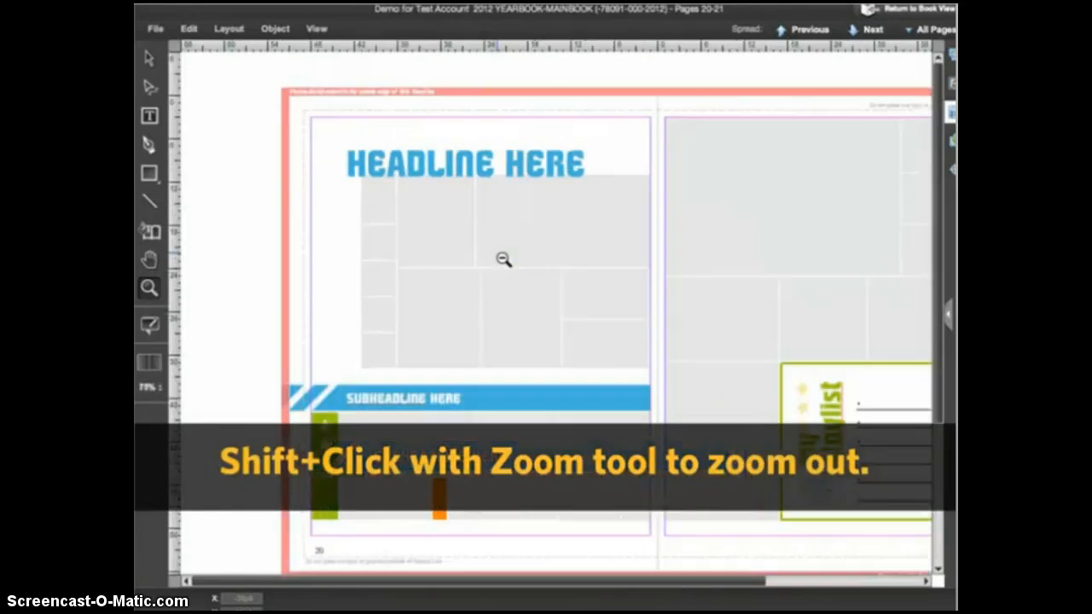
{"action": "left_click", "coordinate": [504, 259]}
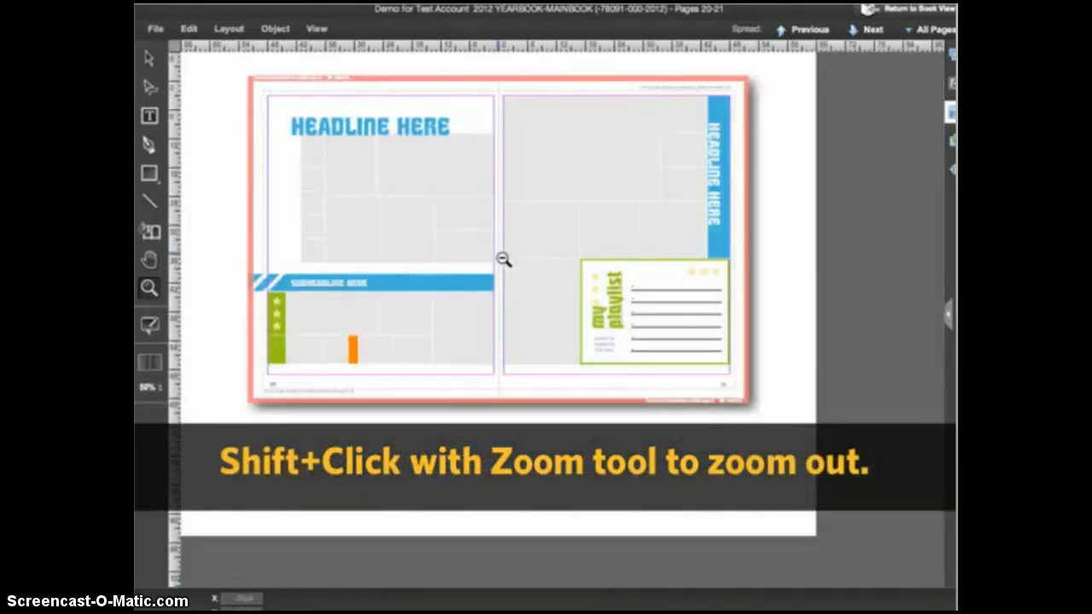
{"action": "left_click", "coordinate": [504, 260]}
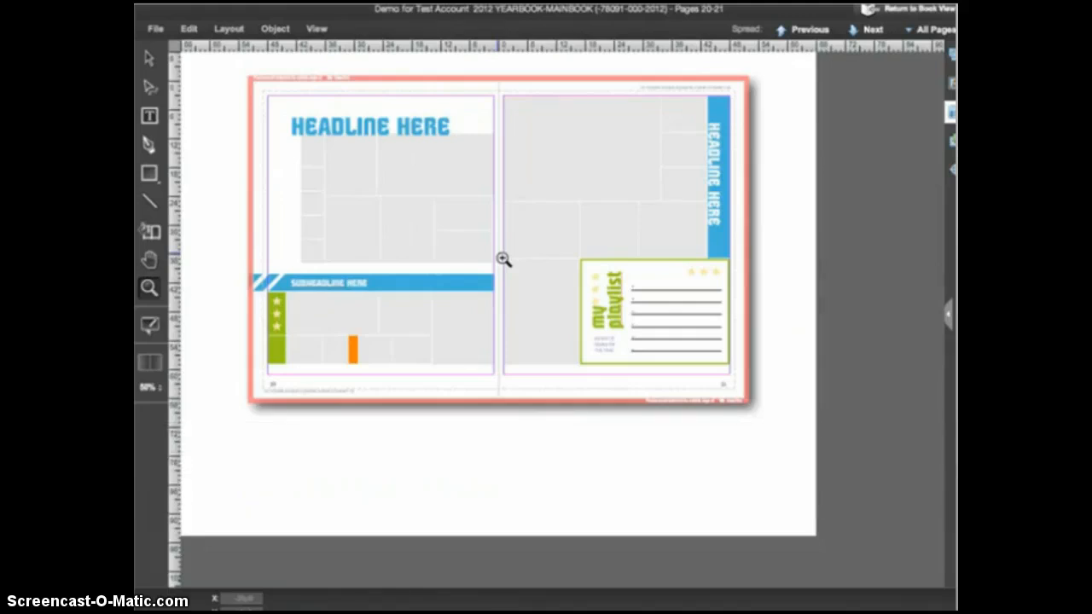
{"action": "mouse_move", "coordinate": [545, 251]}
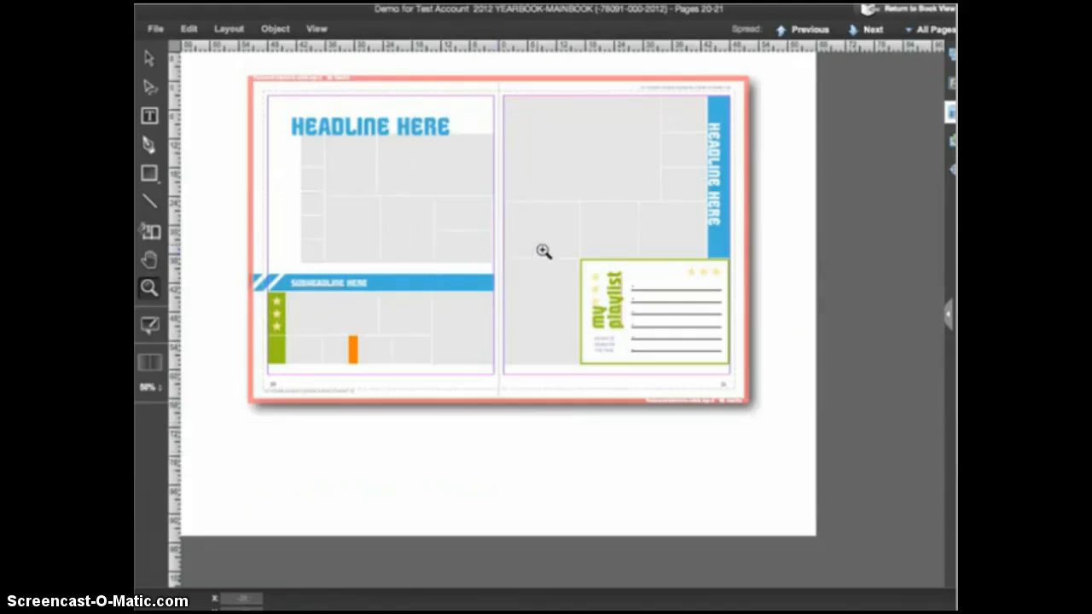
Marquee-zoom closely onto the my playlist box on page 21.
{"action": "left_click_drag", "start_coordinate": [545, 250], "coordinate": [766, 399]}
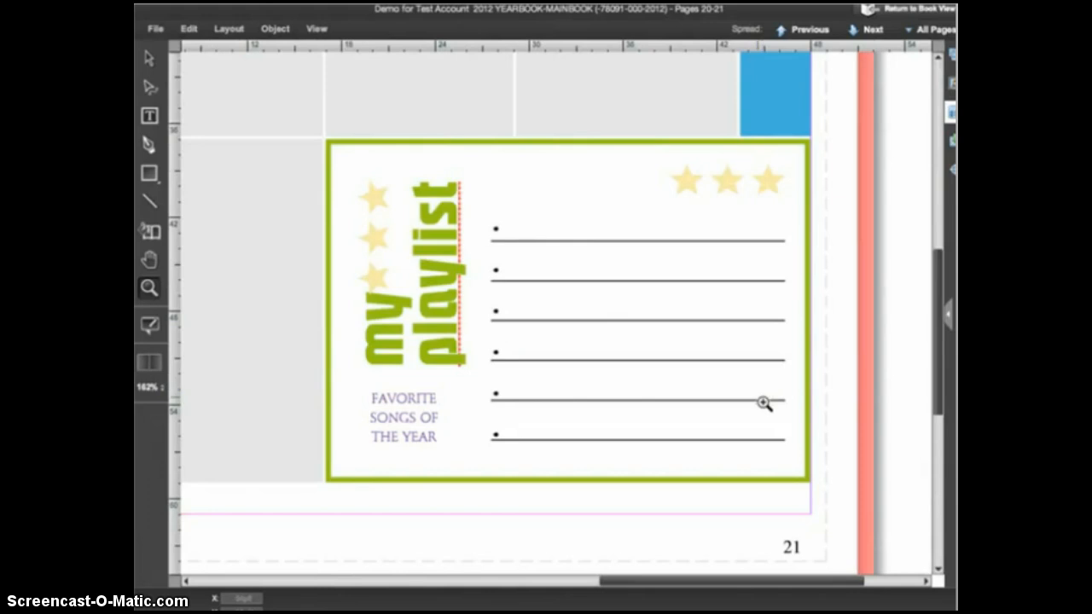
Fit the whole pages 20–21 spread to the window via View menu and toolbar button (62%).
{"action": "left_click", "coordinate": [315, 29]}
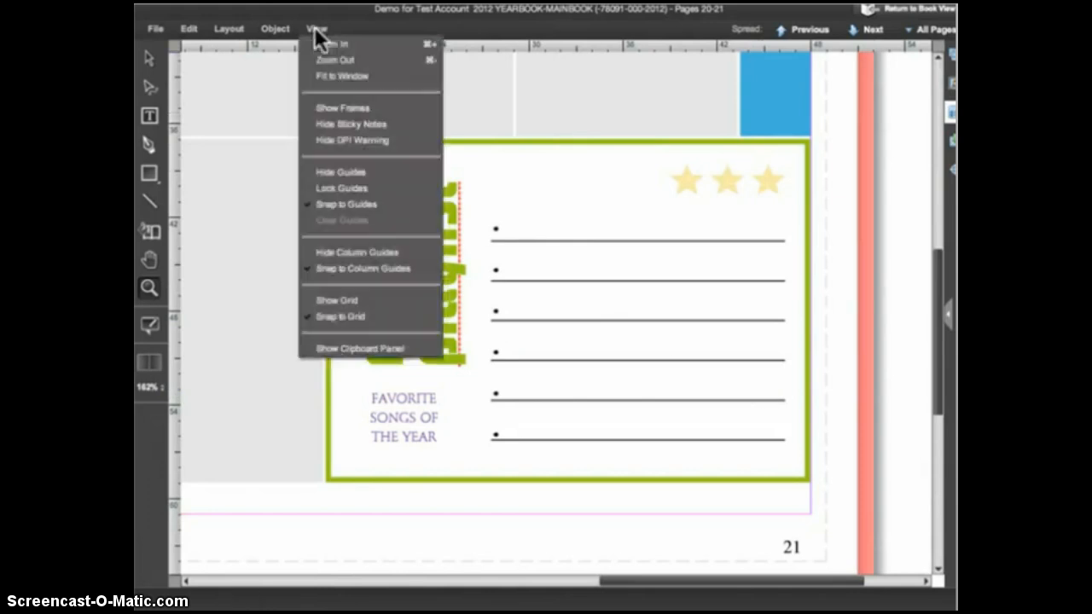
{"action": "mouse_move", "coordinate": [335, 60]}
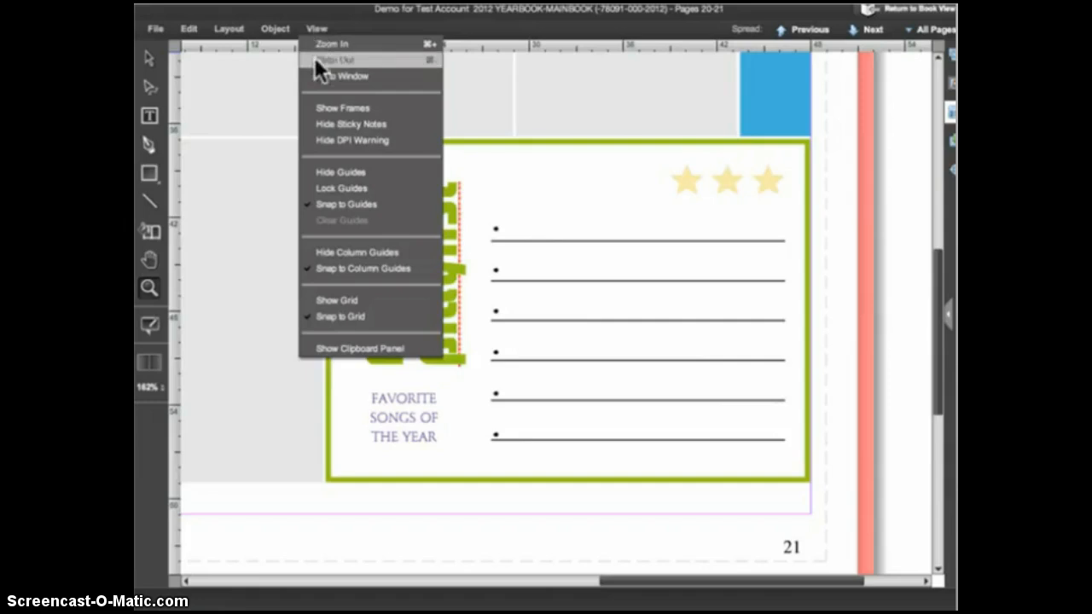
{"action": "left_click", "coordinate": [336, 60]}
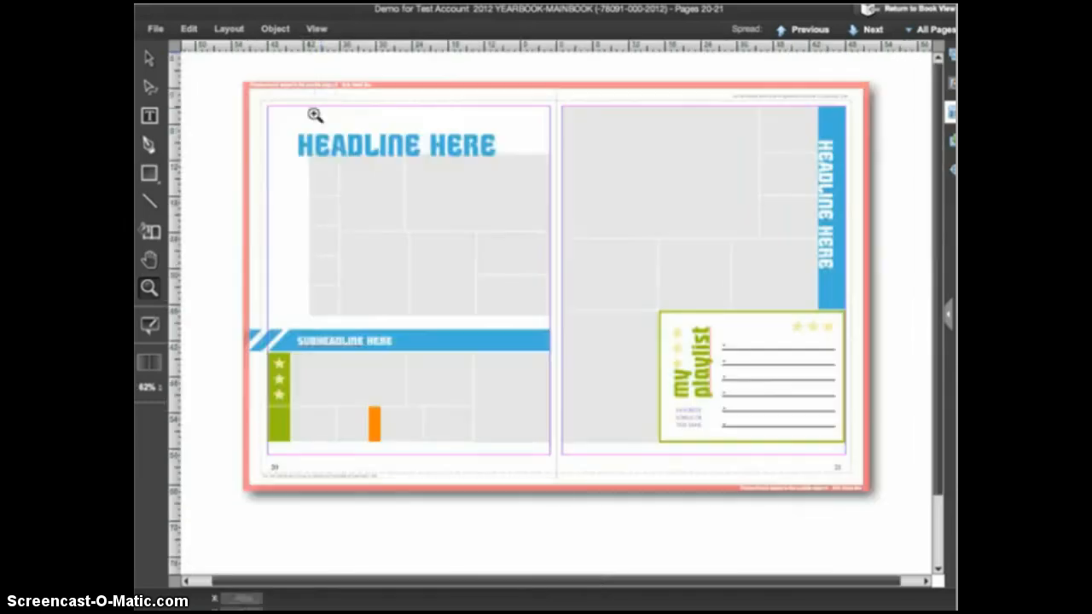
{"action": "left_click", "coordinate": [150, 358]}
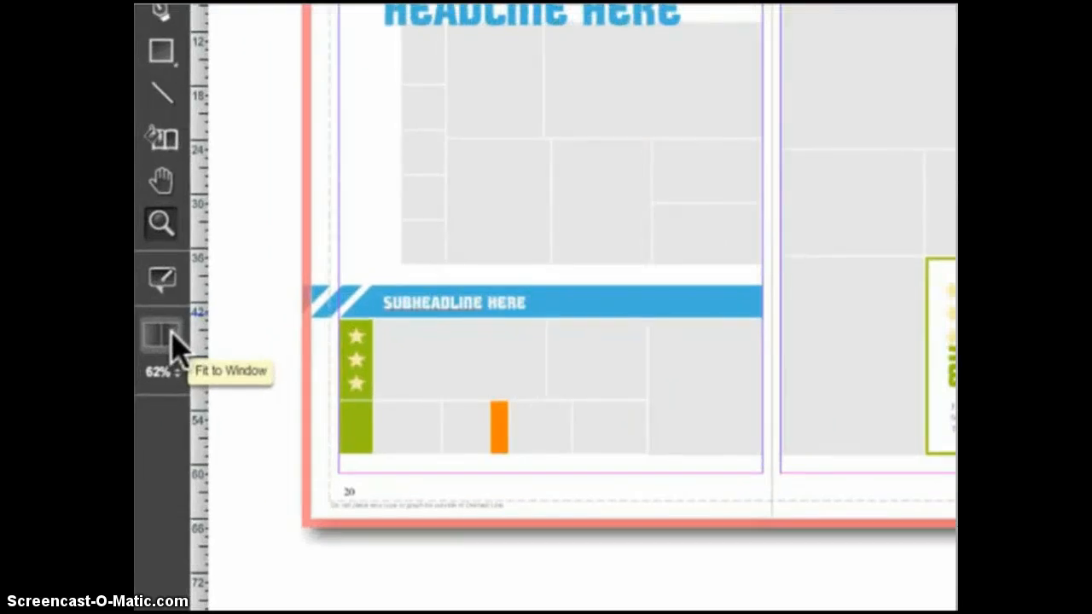
{"action": "left_click", "coordinate": [160, 335]}
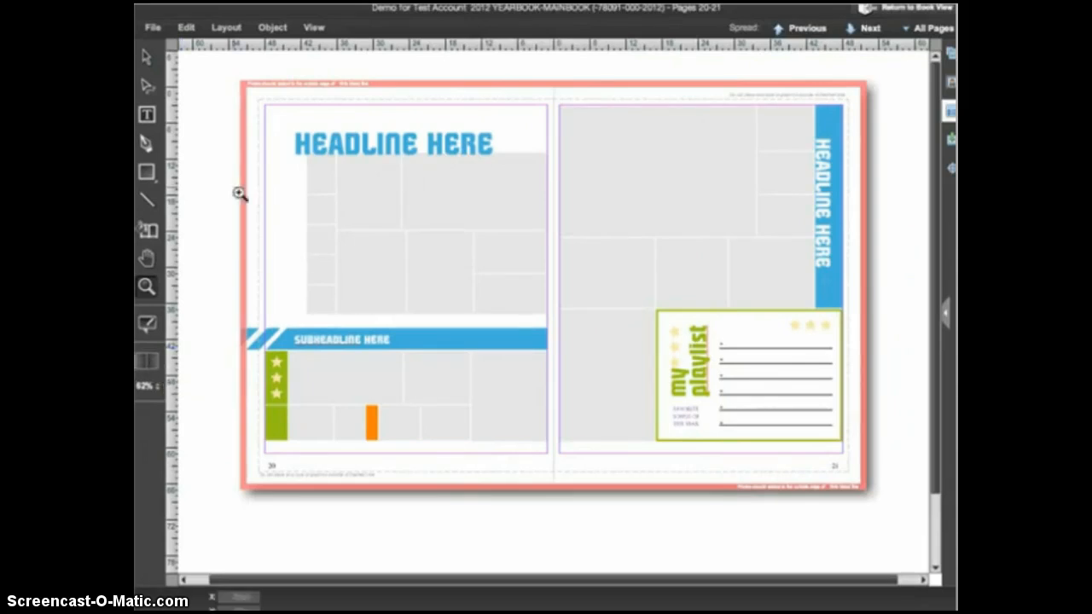
{"action": "mouse_move", "coordinate": [147, 57]}
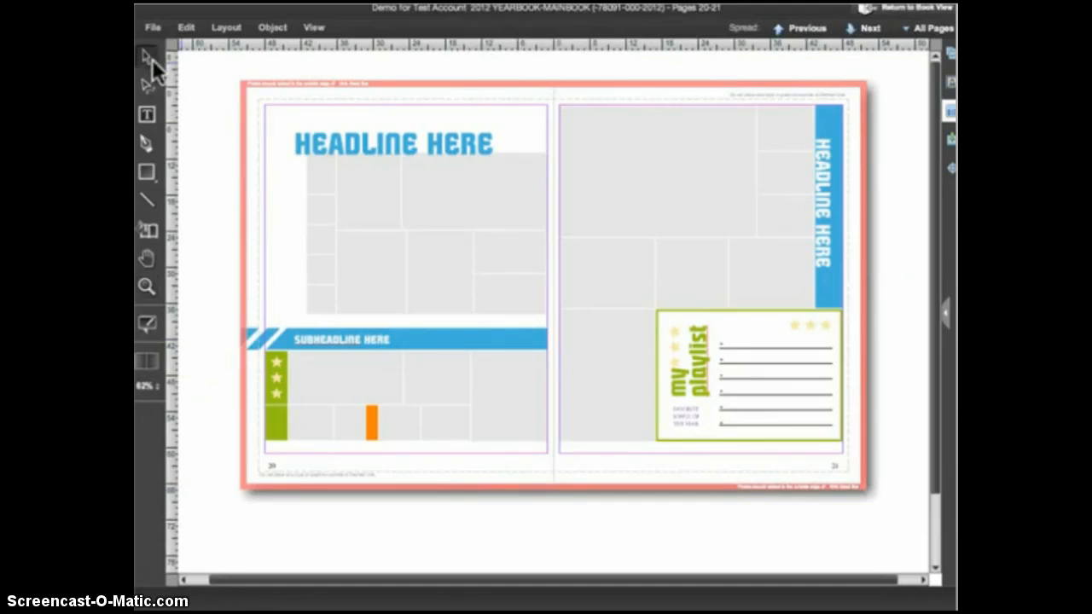
{"action": "mouse_move", "coordinate": [147, 116]}
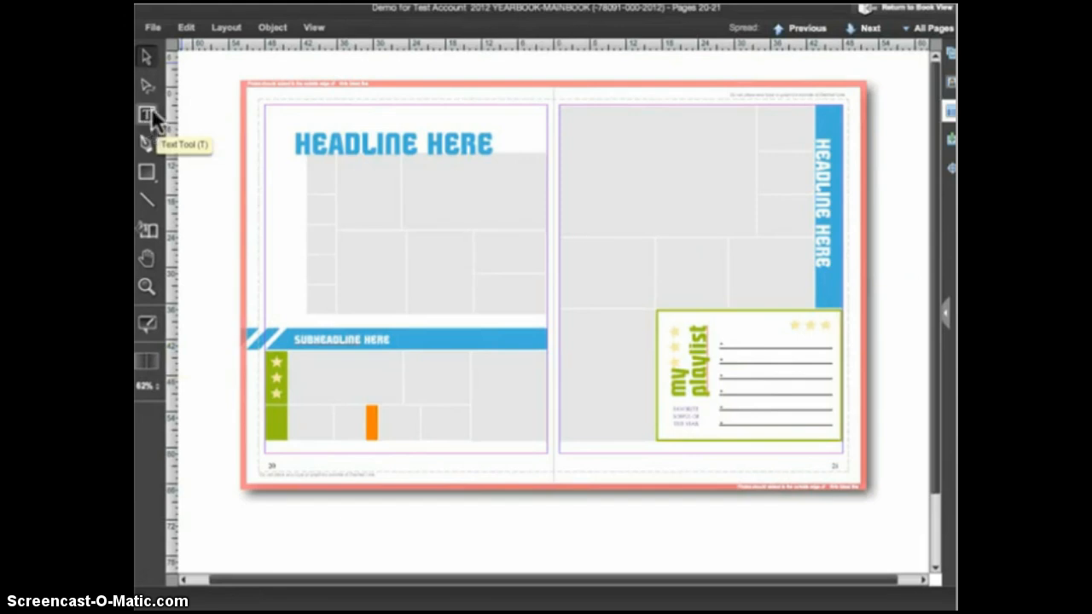
{"action": "mouse_move", "coordinate": [147, 56]}
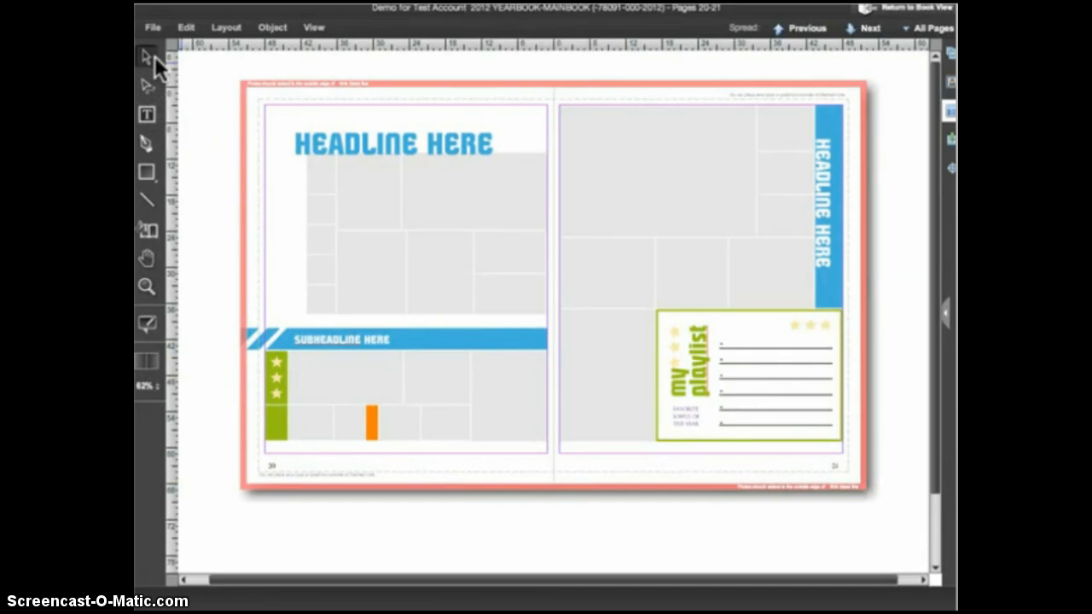
{"action": "mouse_move", "coordinate": [170, 90]}
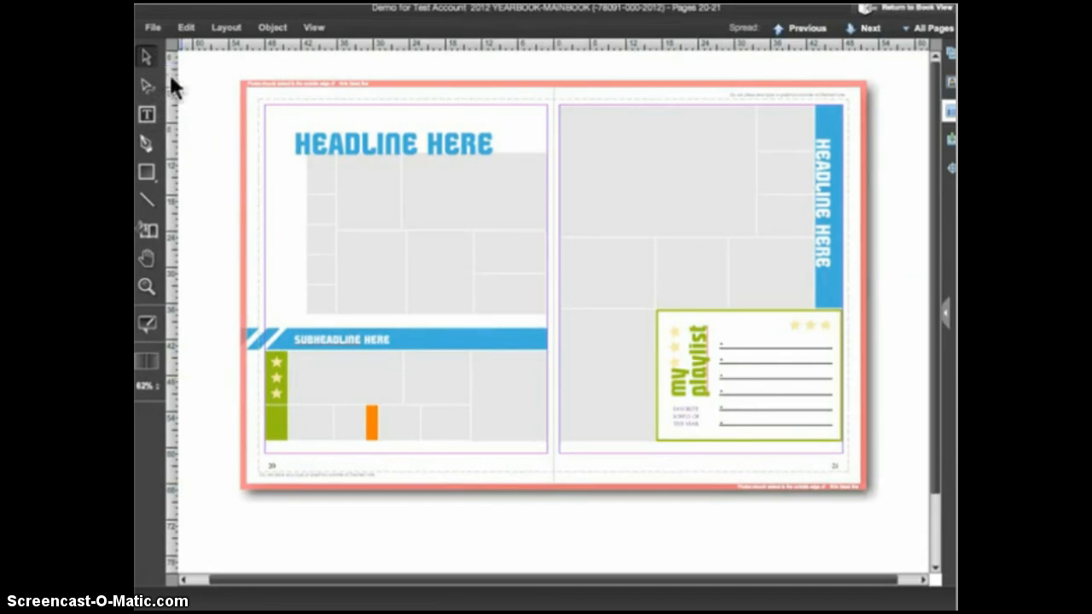
Select the HEADLINE HERE frame and zoom out three steps with Ctrl-minus toward 62%.
{"action": "left_click", "coordinate": [392, 144]}
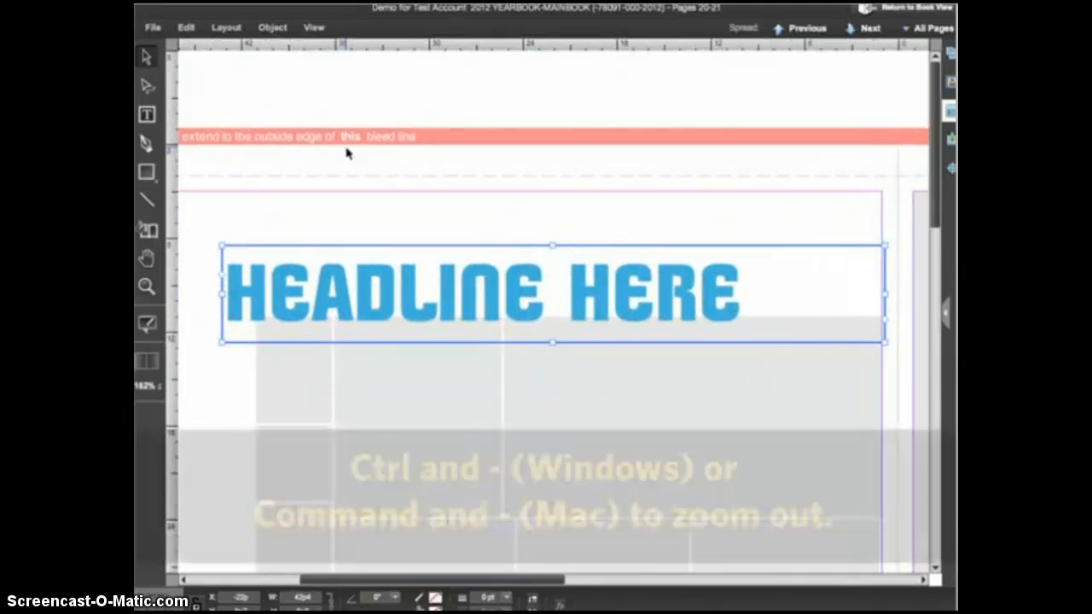
{"action": "key", "text": "ctrl+minus"}
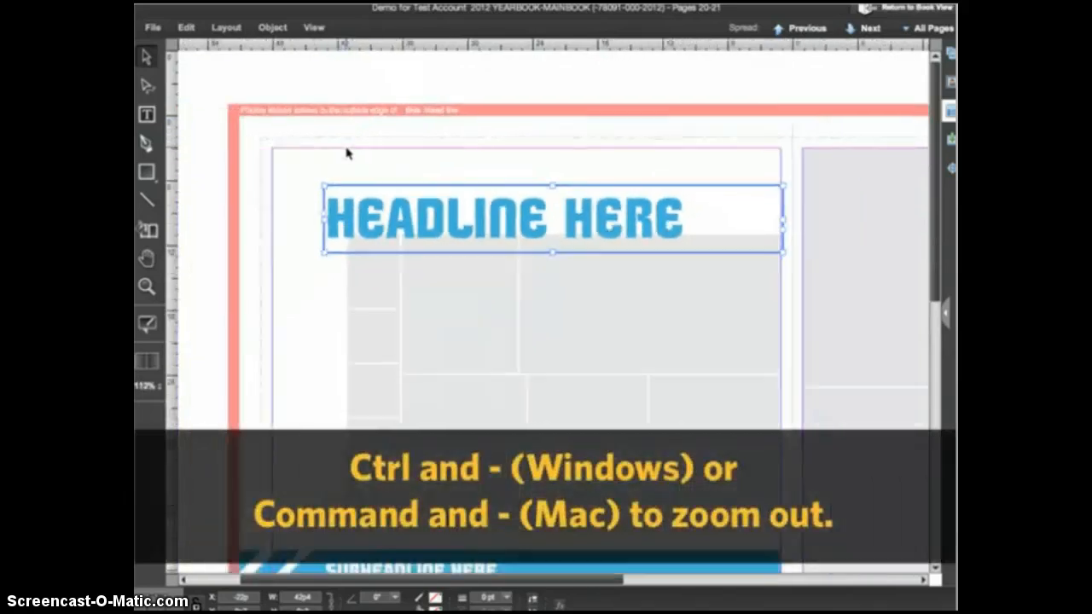
{"action": "key", "text": "ctrl+minus"}
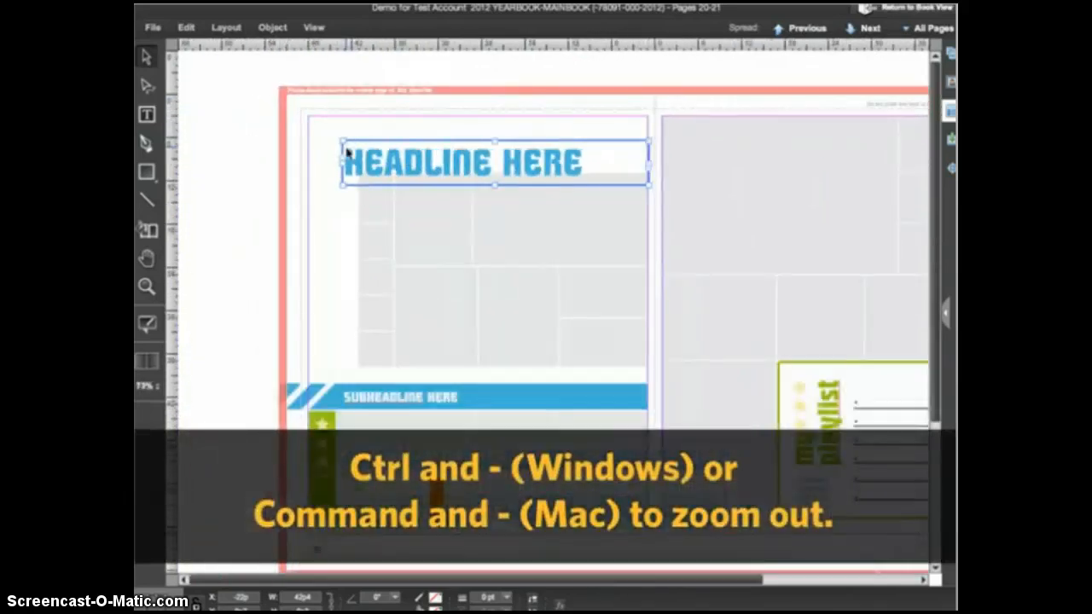
{"action": "key", "text": "ctrl+minus"}
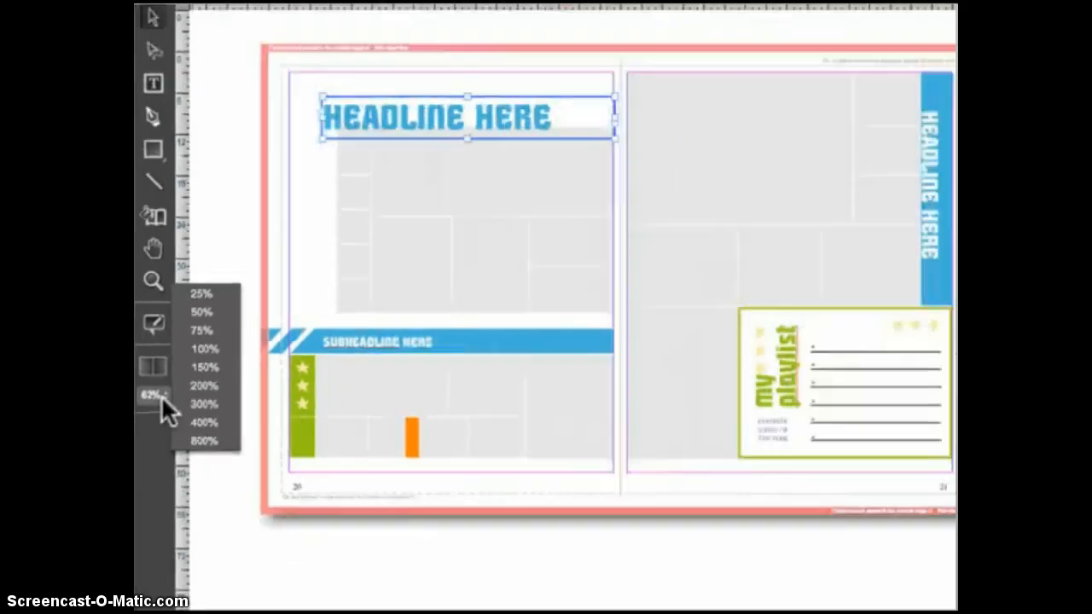
Select the FAVORITE SONGS OF THE YEAR caption and set the zoom preset to 200%.
{"action": "left_click", "coordinate": [204, 367]}
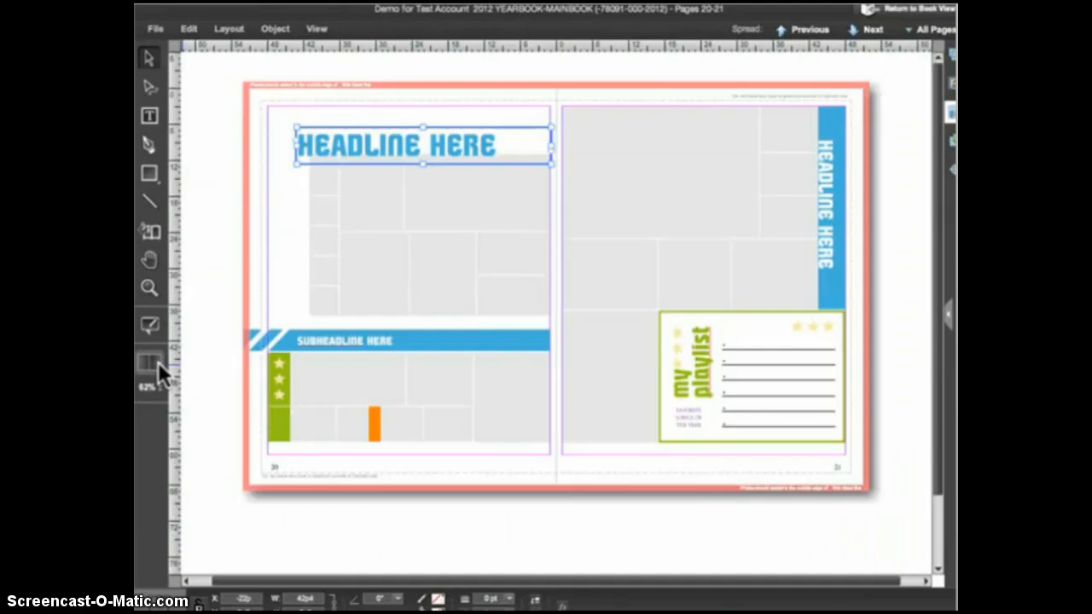
{"action": "mouse_move", "coordinate": [209, 224]}
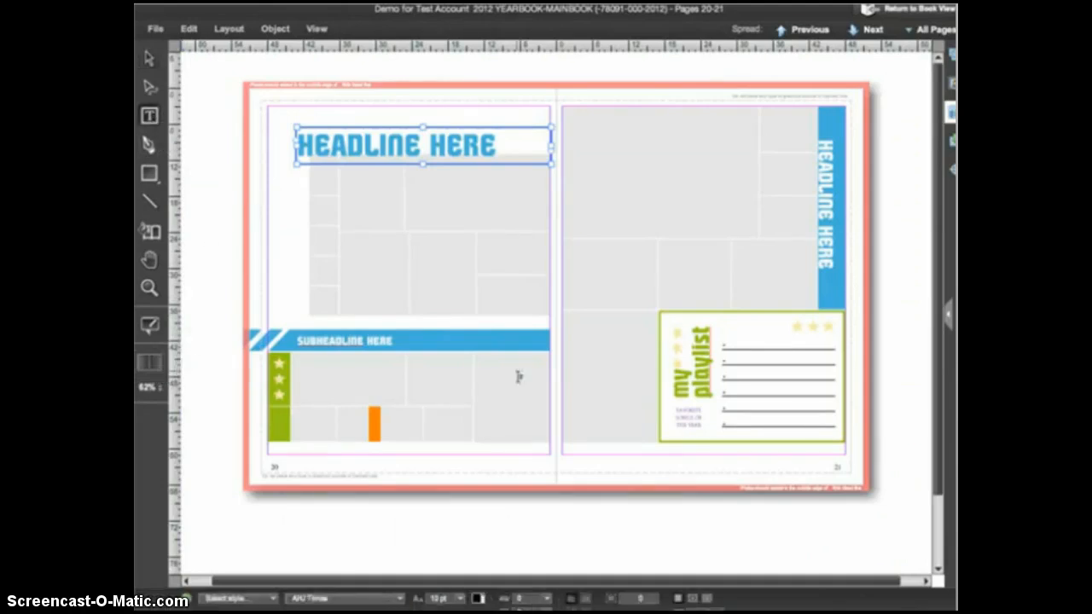
{"action": "left_click", "coordinate": [687, 424]}
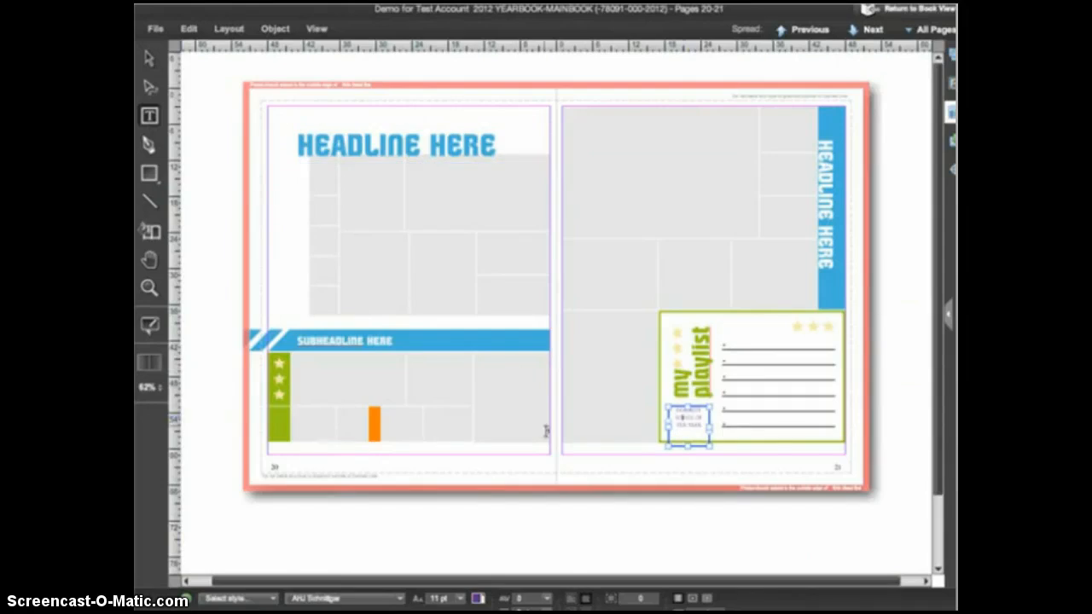
{"action": "left_click", "coordinate": [148, 386]}
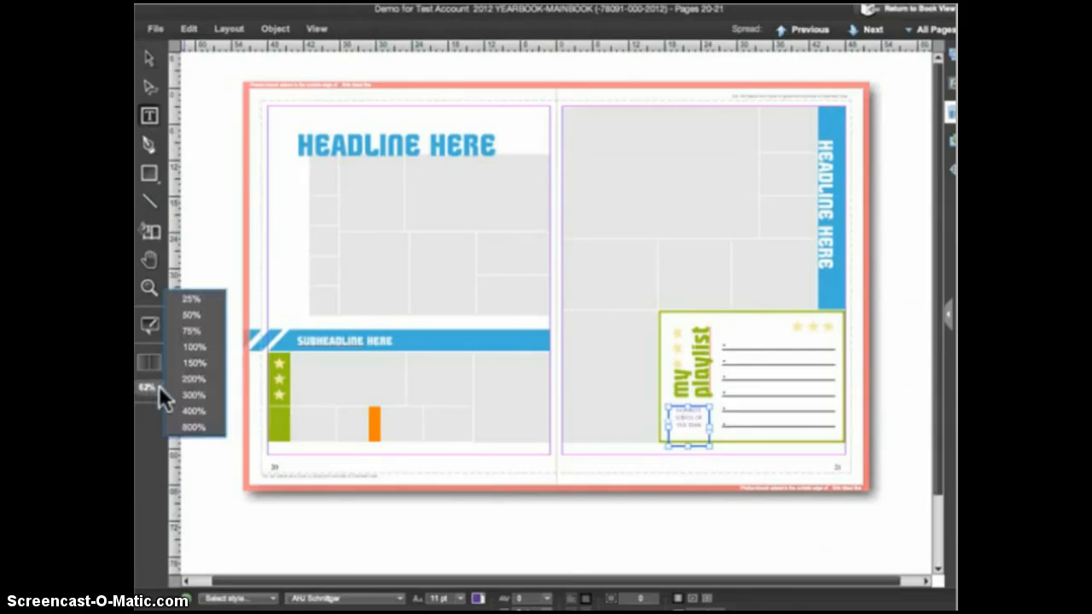
{"action": "left_click", "coordinate": [194, 378]}
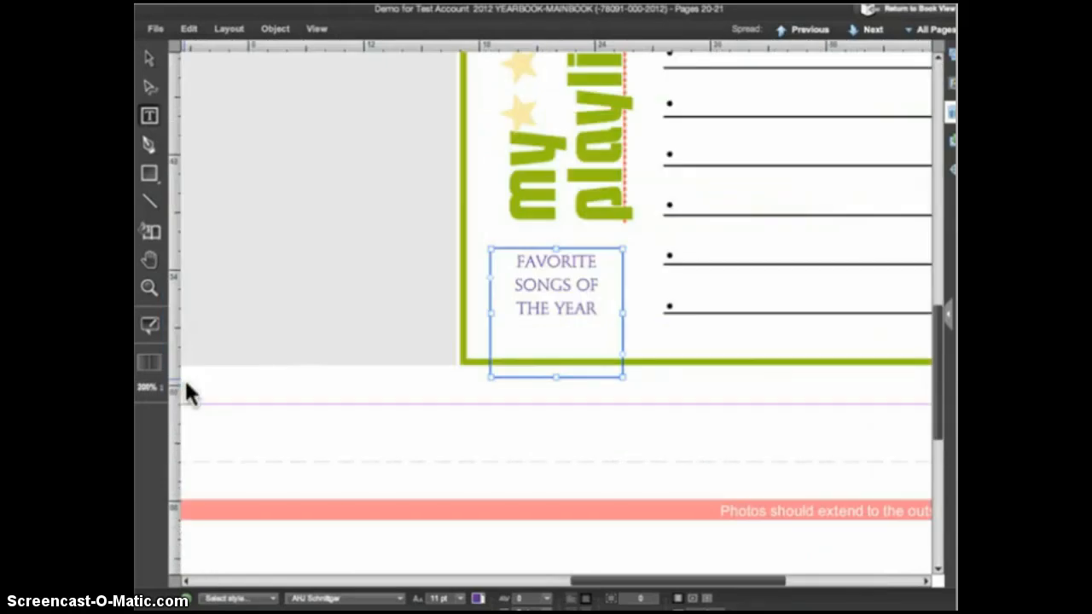